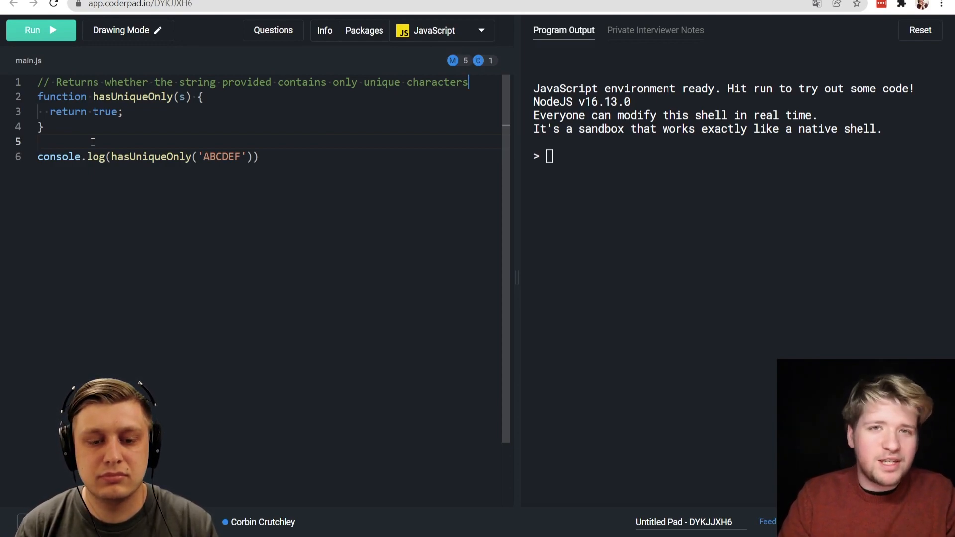
# - Add requirement comments: '// Only ASCII' and '// Don't worry about performance for the moment'
pyautogui.write('// Only ASCII')
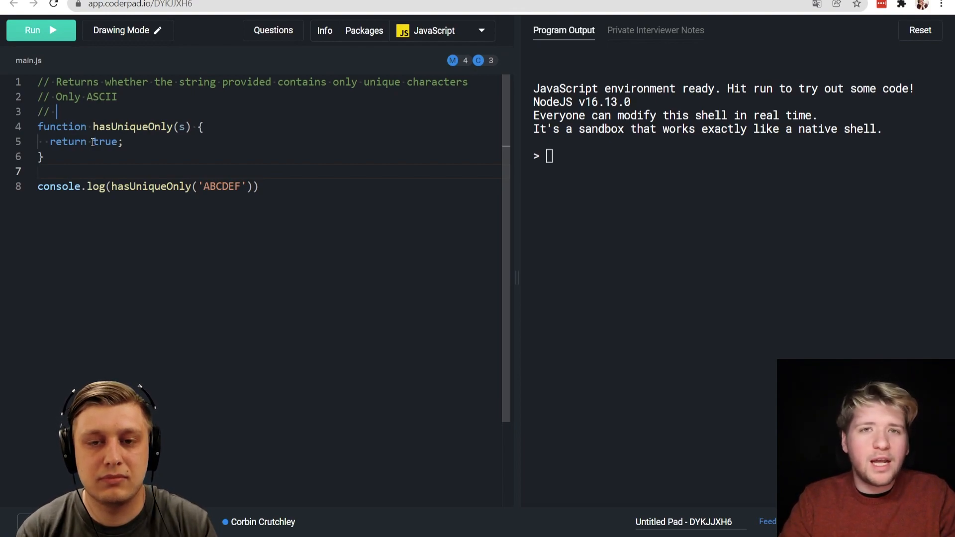
pyautogui.write('Assume')
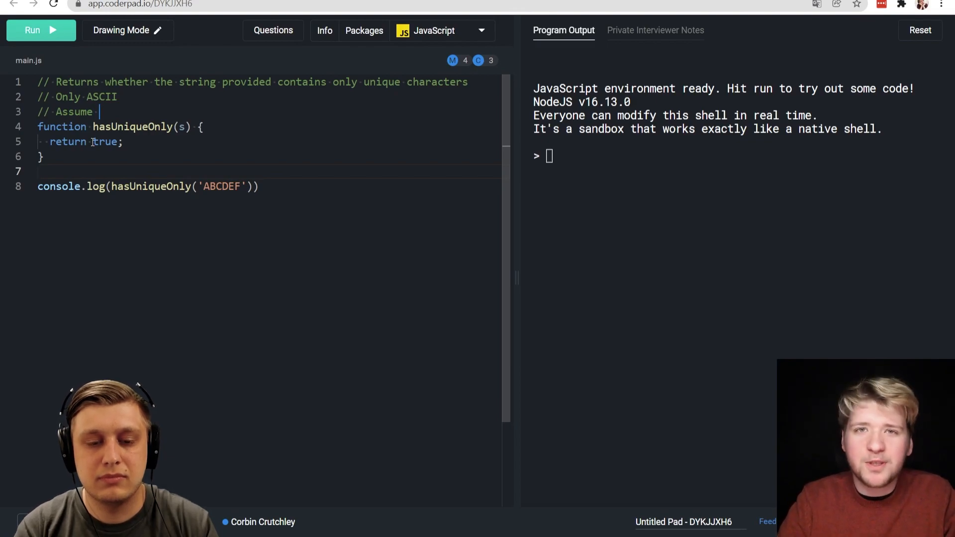
pyautogui.write("Don't worry about")
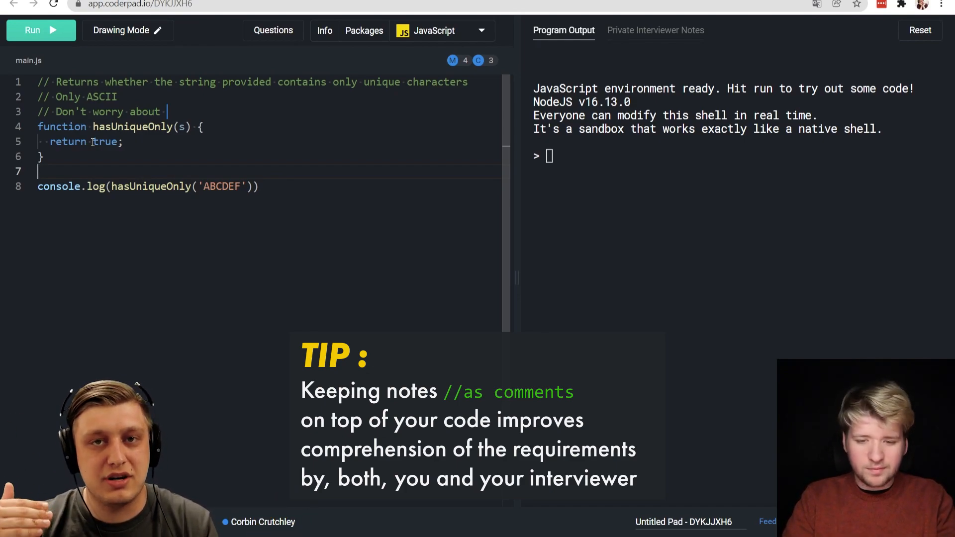
pyautogui.write('performance for the moment')
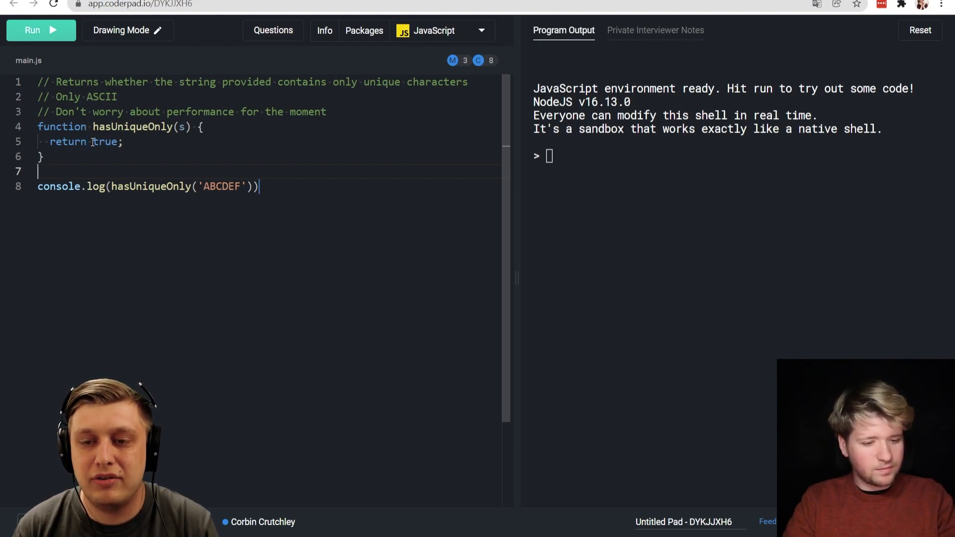
# - Add an 'ABCFDEF' test expected false and start a for loop over s.length
pyautogui.tripleClick(146, 186)
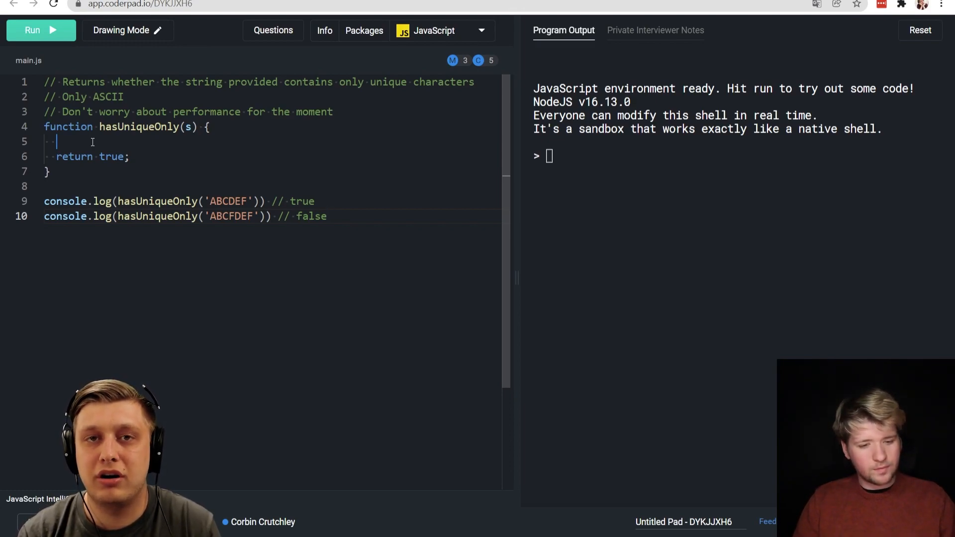
pyautogui.write('for (let')
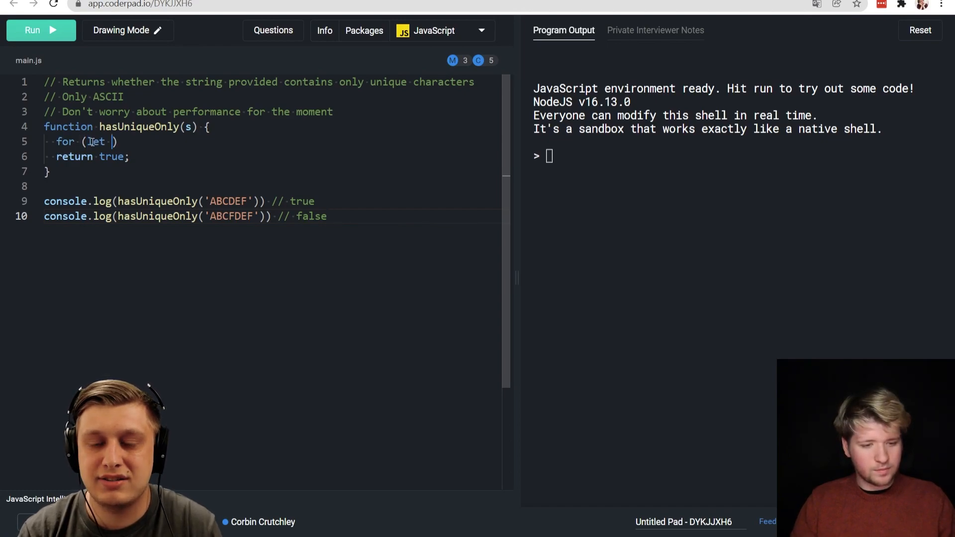
pyautogui.write('i = 0;')
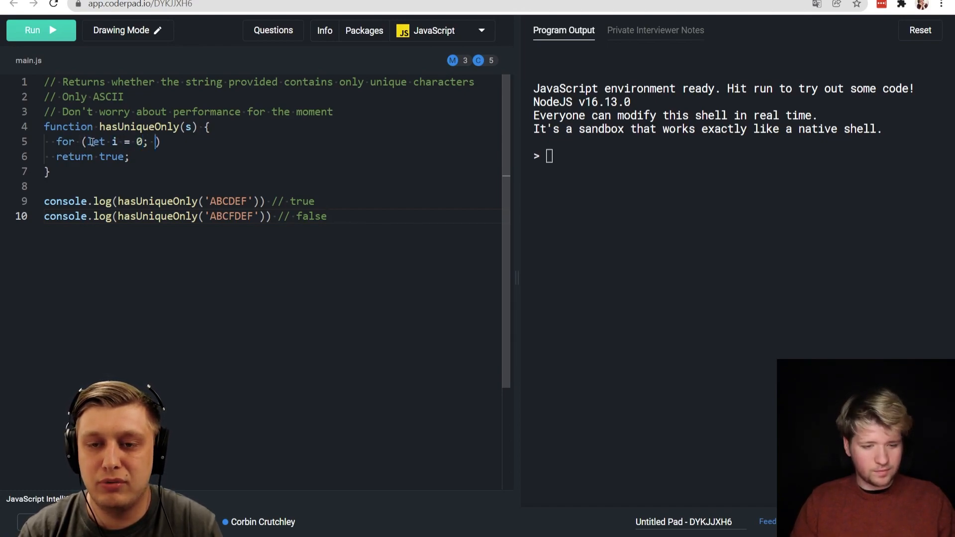
pyautogui.write('i < s.length; i++')
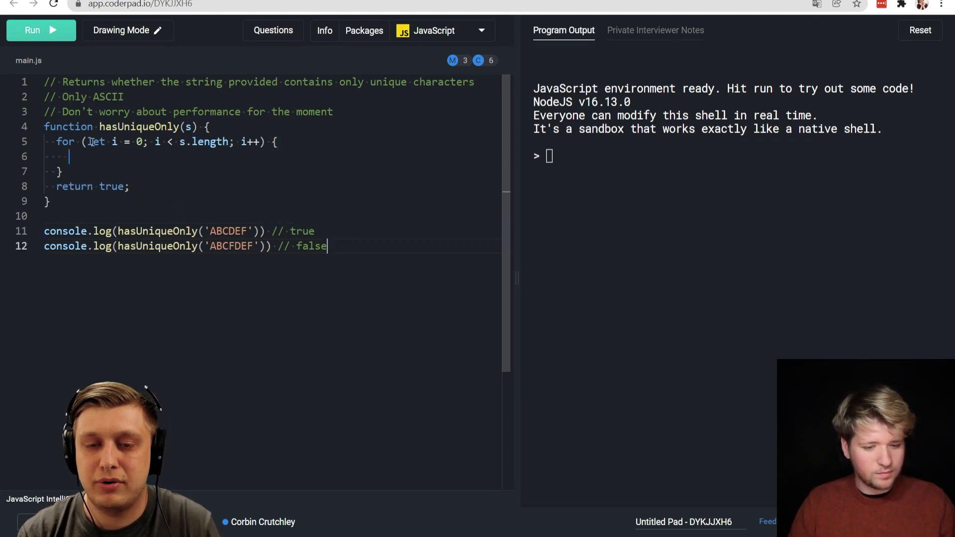
# - Nest an inner loop on ii that returns false when s[i] === s[ii]
pyautogui.moveTo(55, 141); pyautogui.dragTo(70, 156)
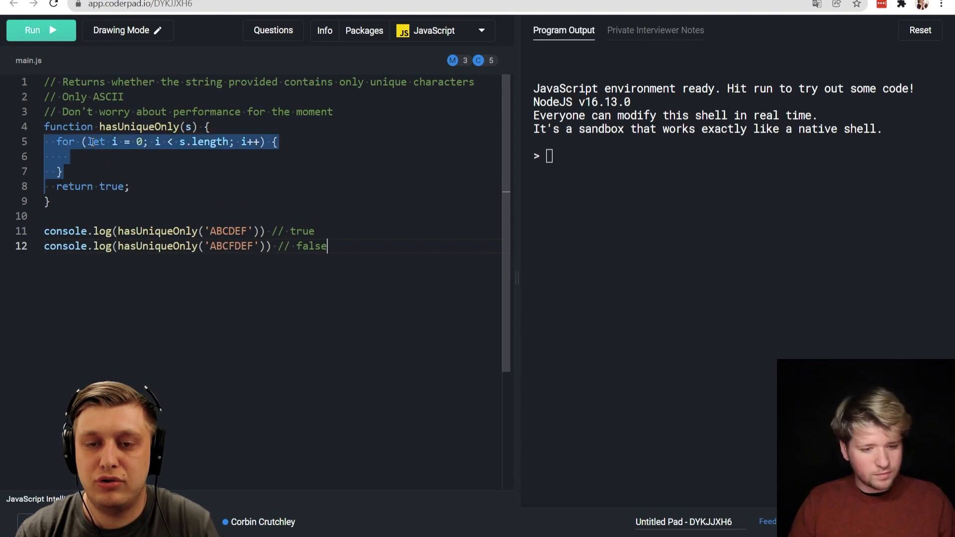
pyautogui.write('for (let ii = 0; i < s.length; i++) {')
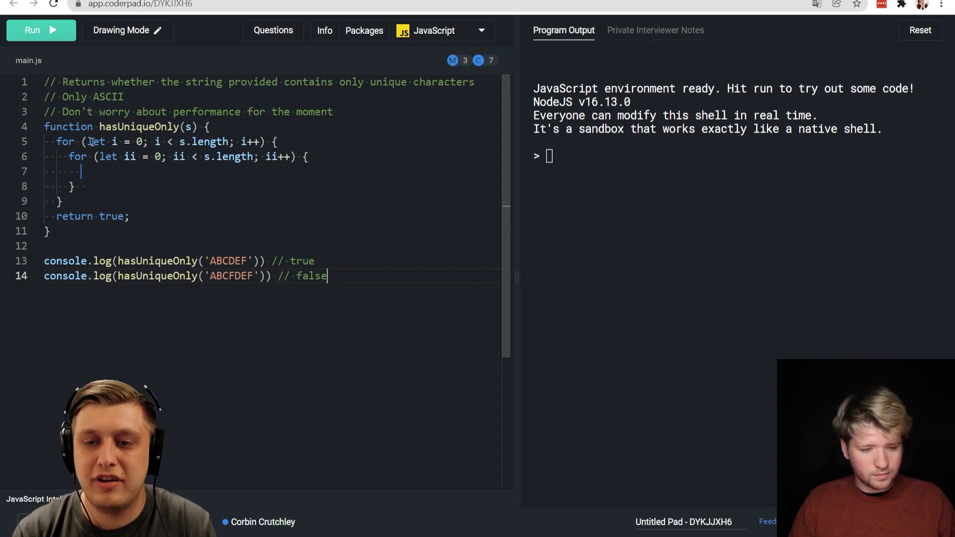
pyautogui.write('if (')
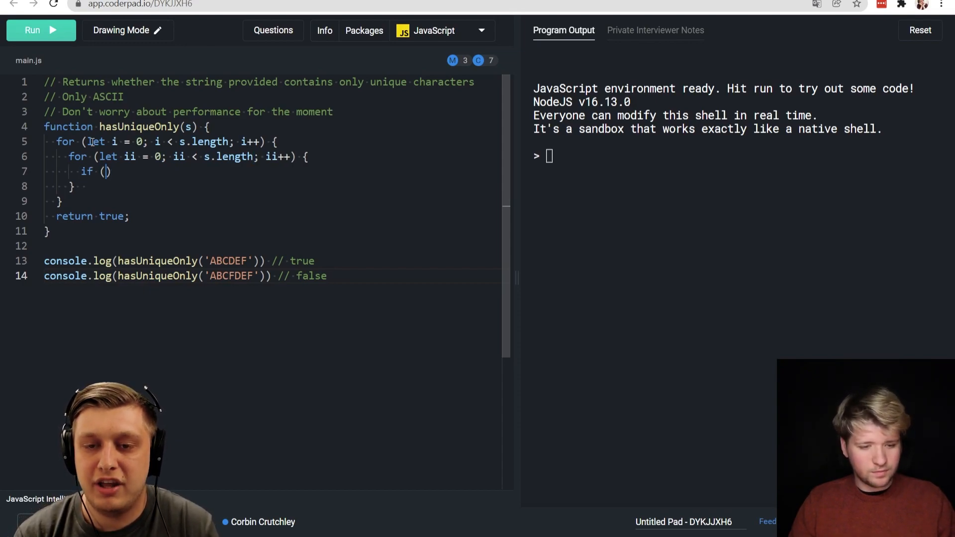
pyautogui.write('s[i] ===')
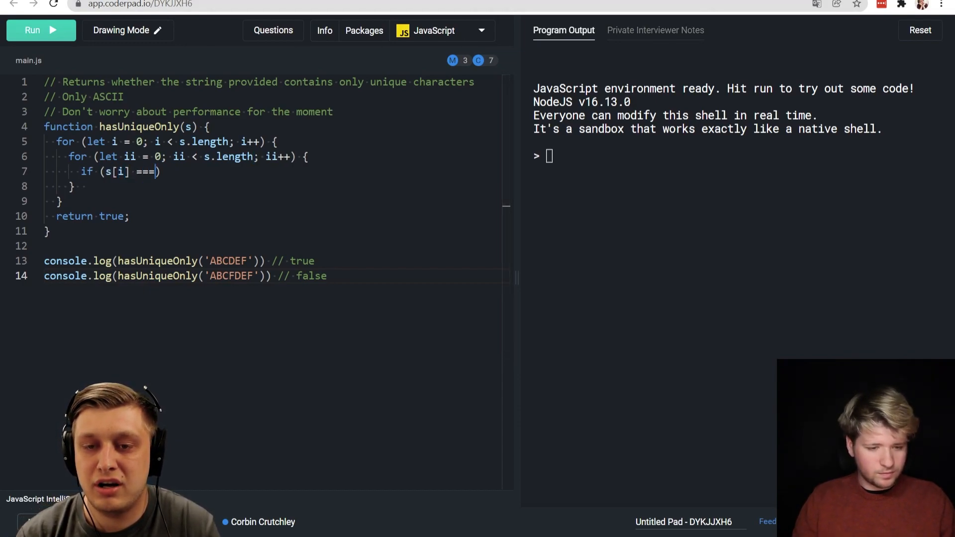
pyautogui.write('s[ii])')
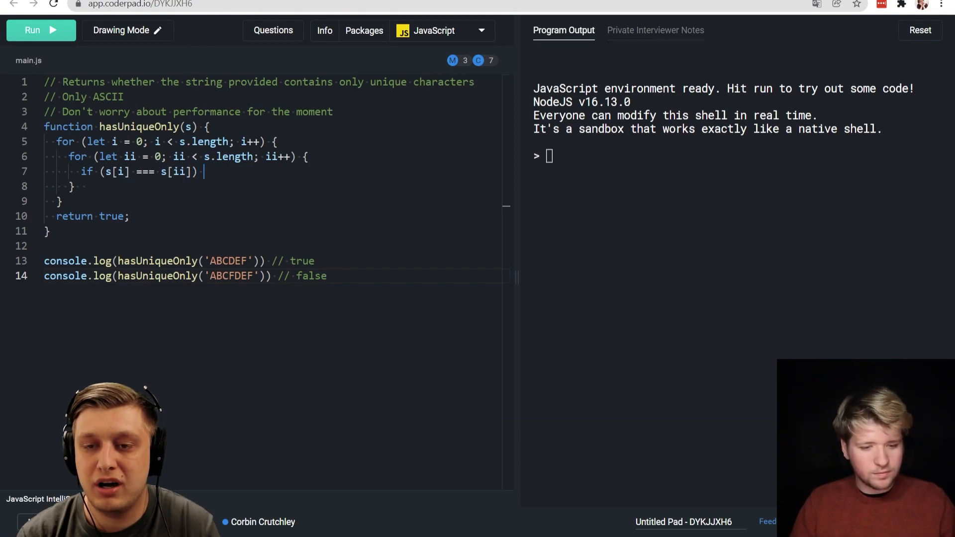
pyautogui.write('return true;')
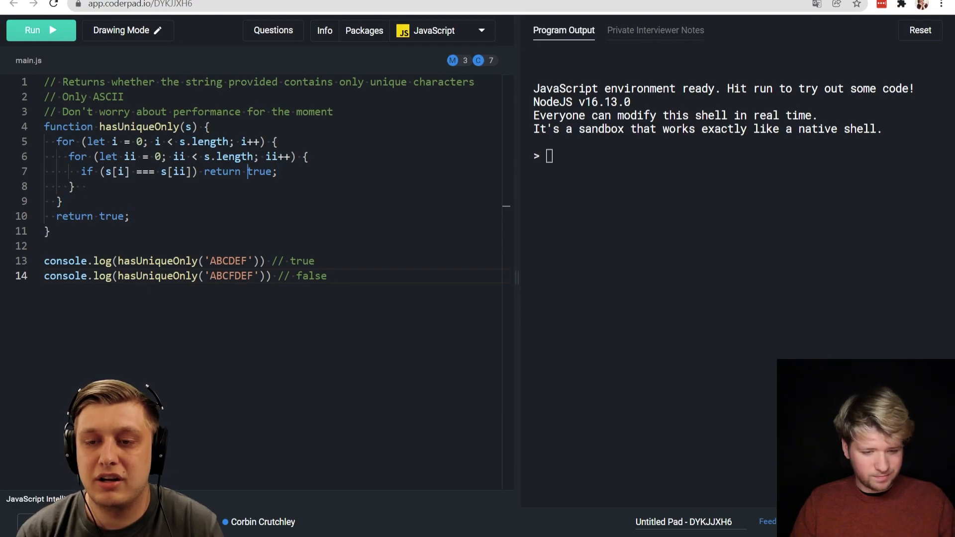
pyautogui.write('false')
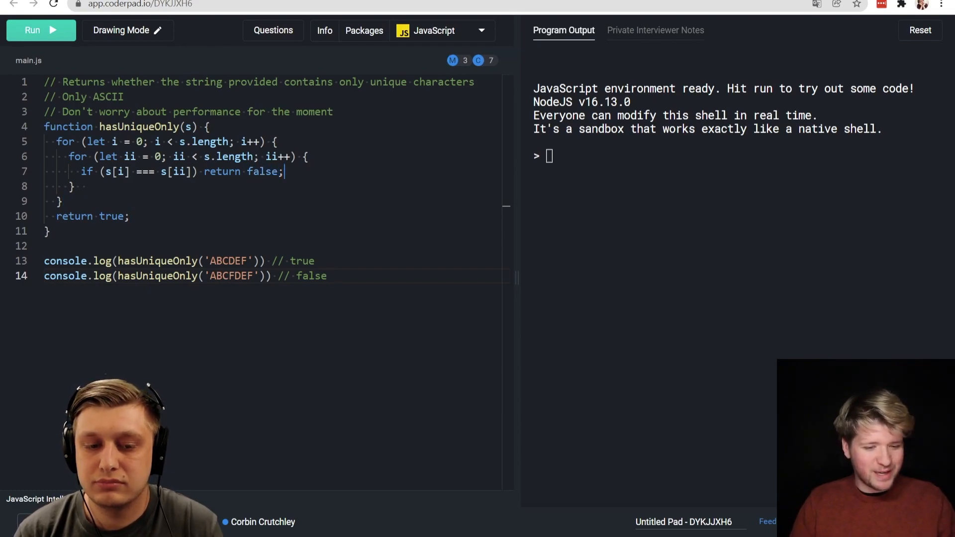
# - Run the tests, debug with console.log({s, i}), and add an i !== ii && guard to the comparison
pyautogui.click(41, 30)
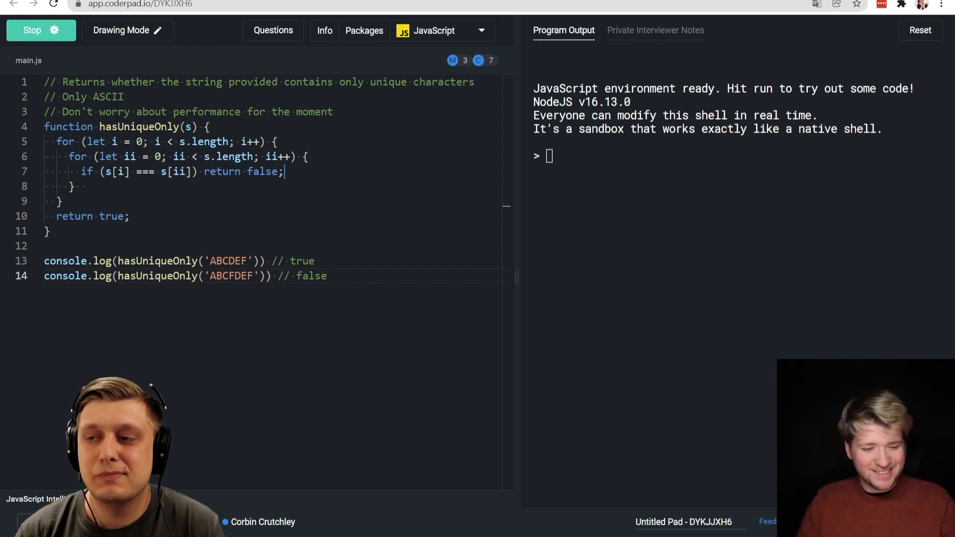
pyautogui.click(31, 29)
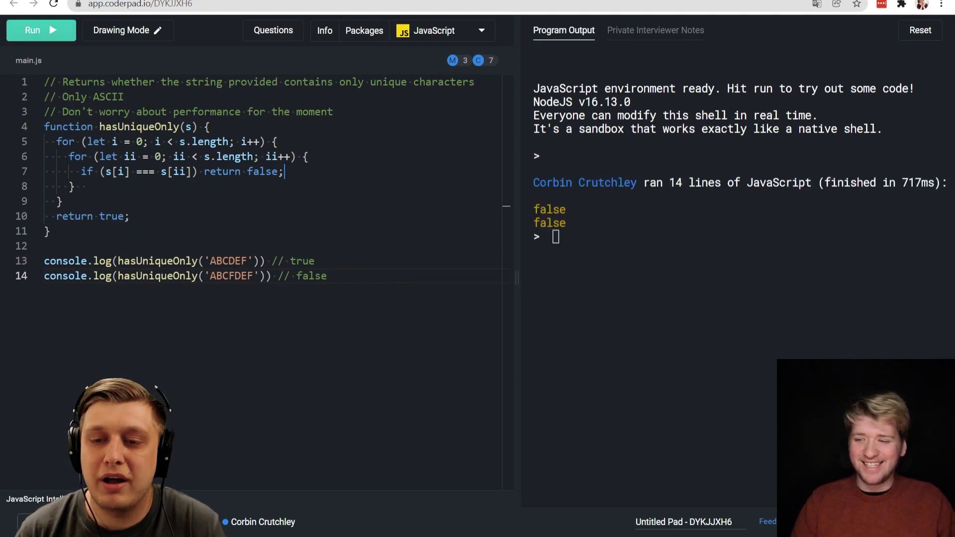
pyautogui.write('console.lo')
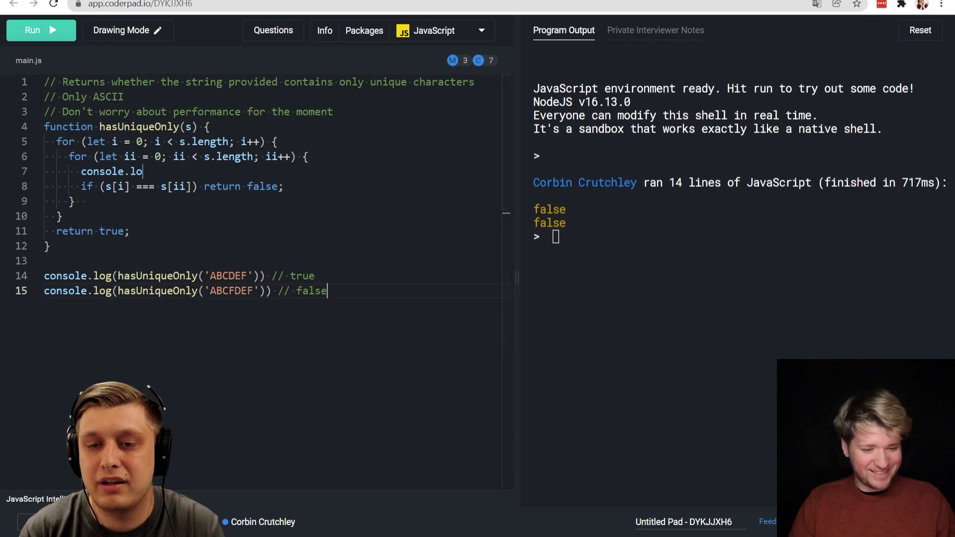
pyautogui.write('g({s, i})')
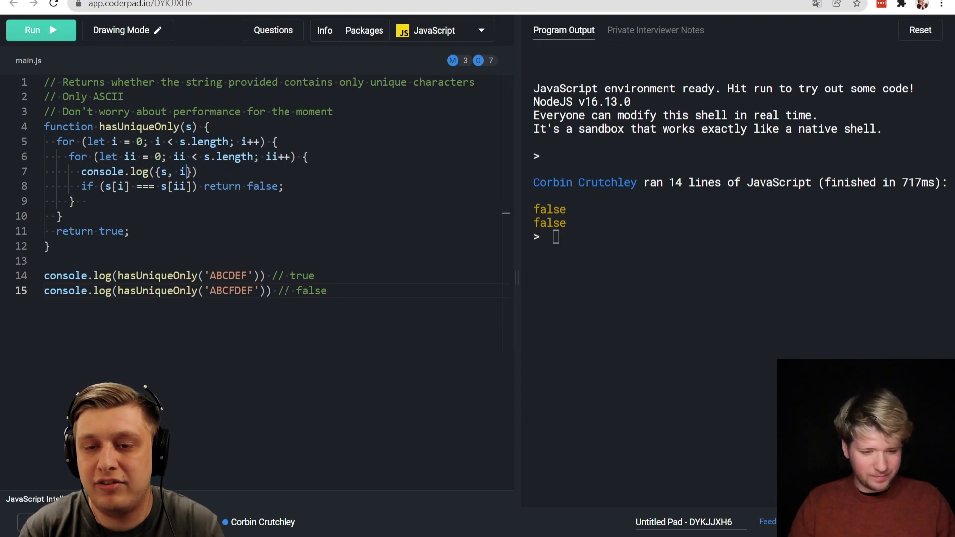
pyautogui.click(32, 30)
pyautogui.write('i !== ii ')
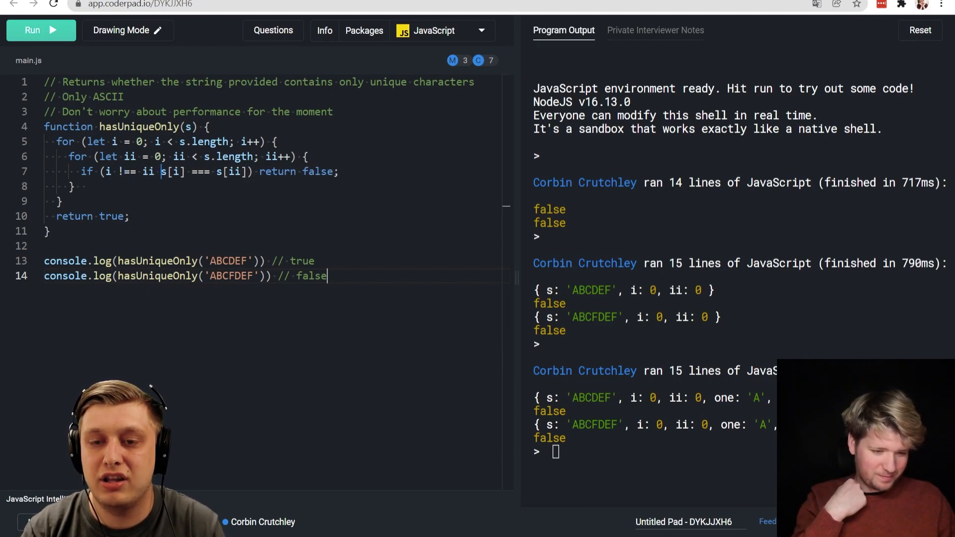
pyautogui.write('&&')
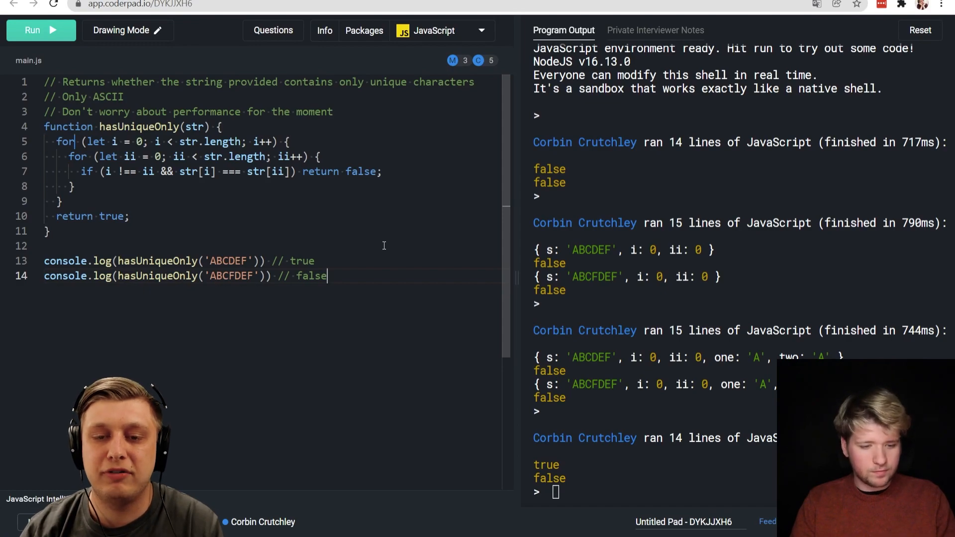
# - Build sortedStr from [...str].sort((a, b) => a > b ? 1 : -1)
pyautogui.write('str')
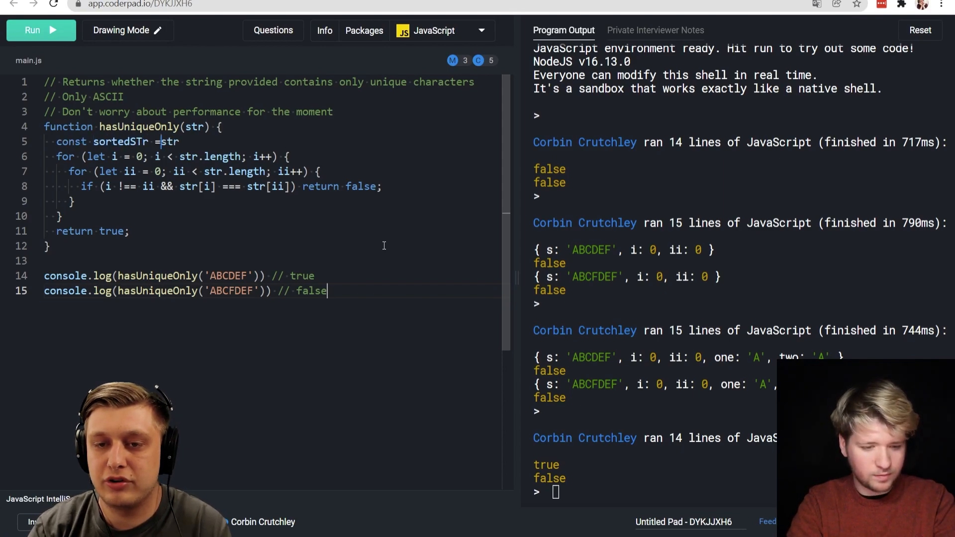
pyautogui.write('[...str]')
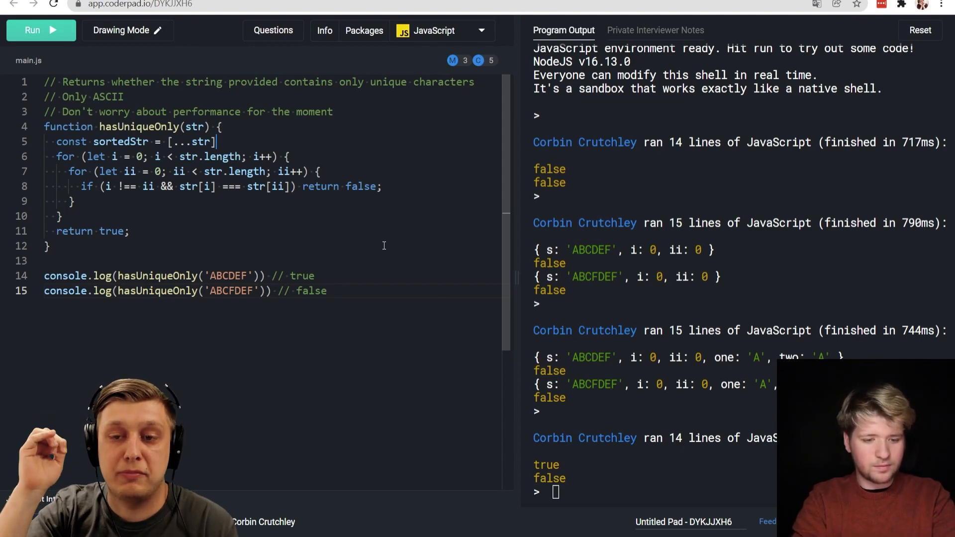
pyautogui.write('.sort')
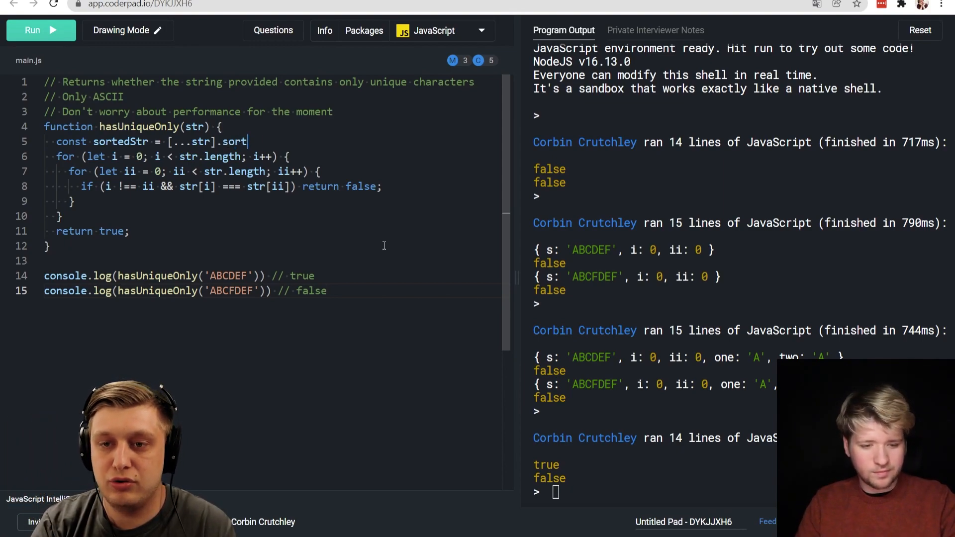
pyautogui.write('((a, b) =>')
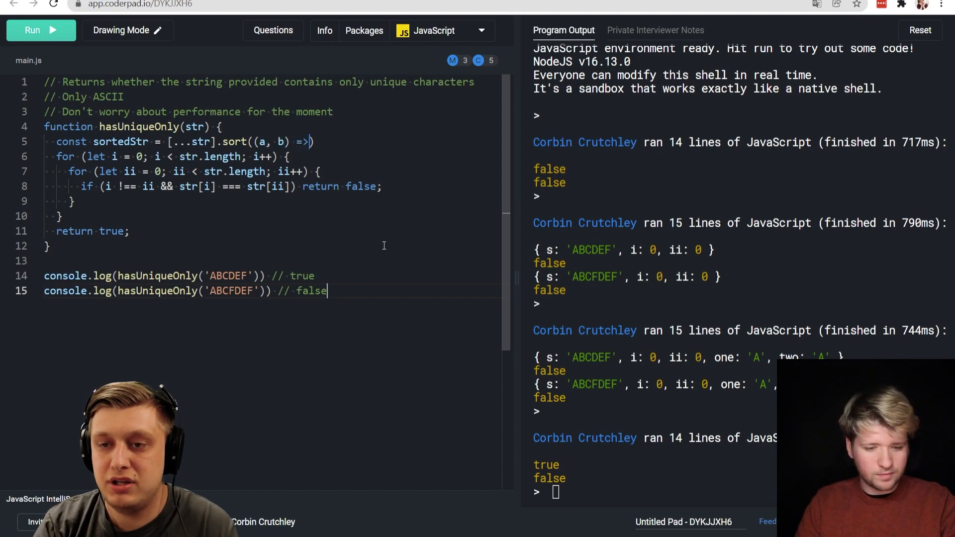
pyautogui.write('a > b')
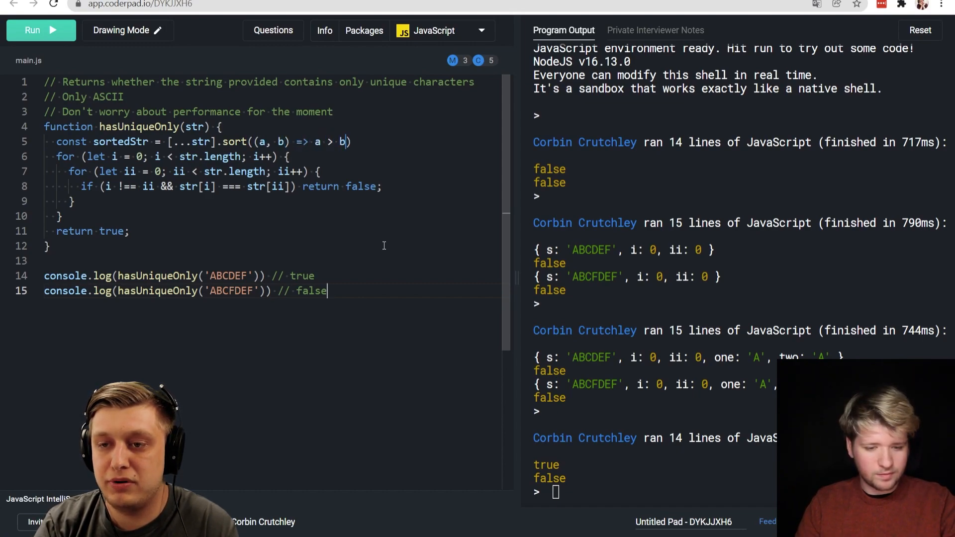
pyautogui.write('? 1 : -1')
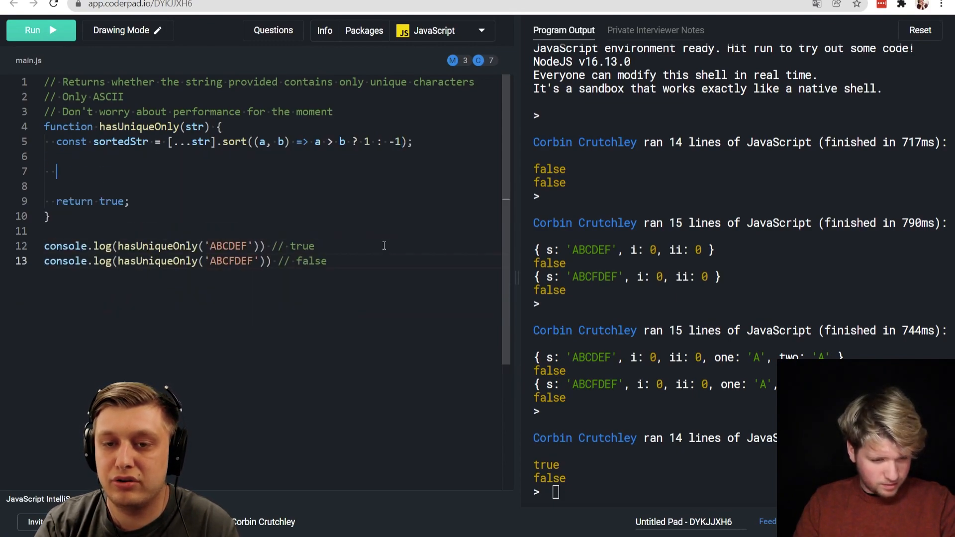
# - Write an empty for loop header iterating i over sortedStr.length
pyautogui.write('for (let')
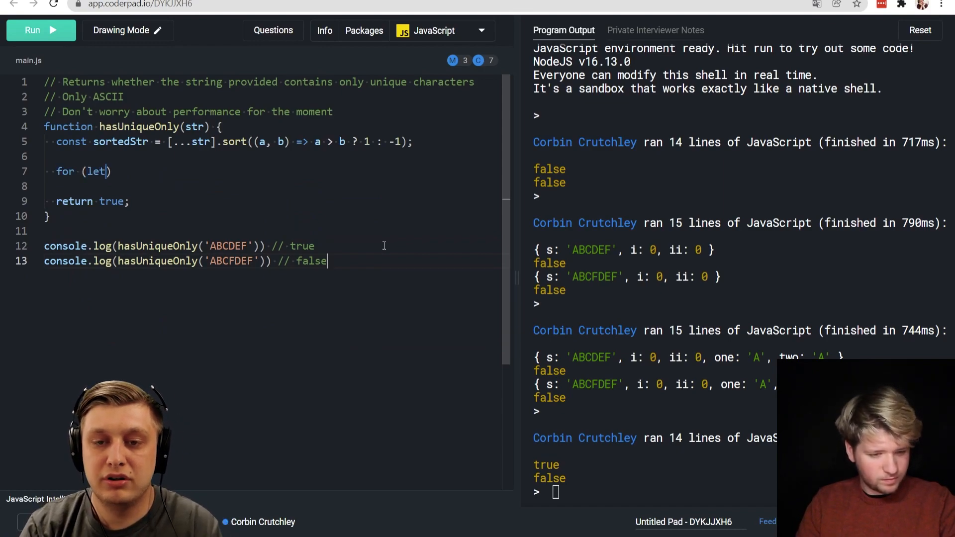
pyautogui.write('i = 0;')
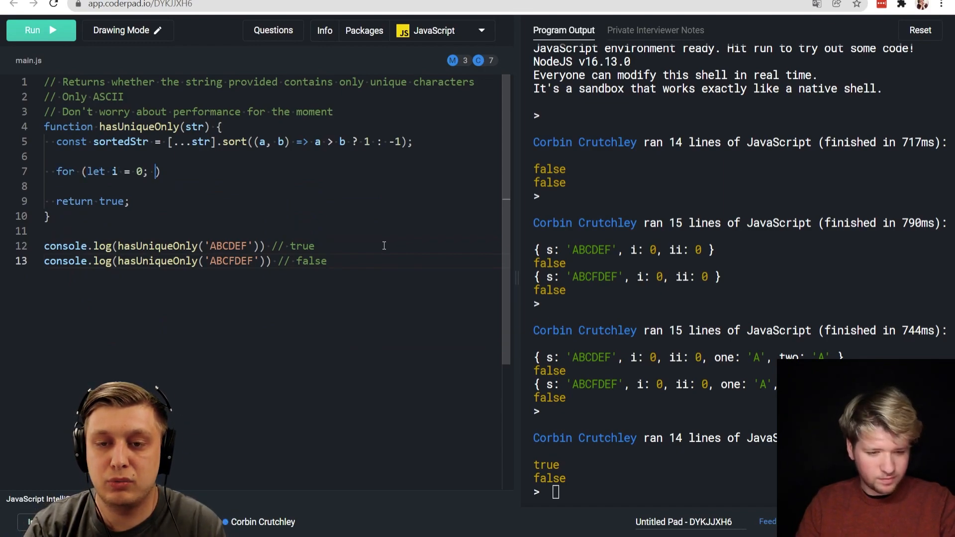
pyautogui.write('i < sorte')
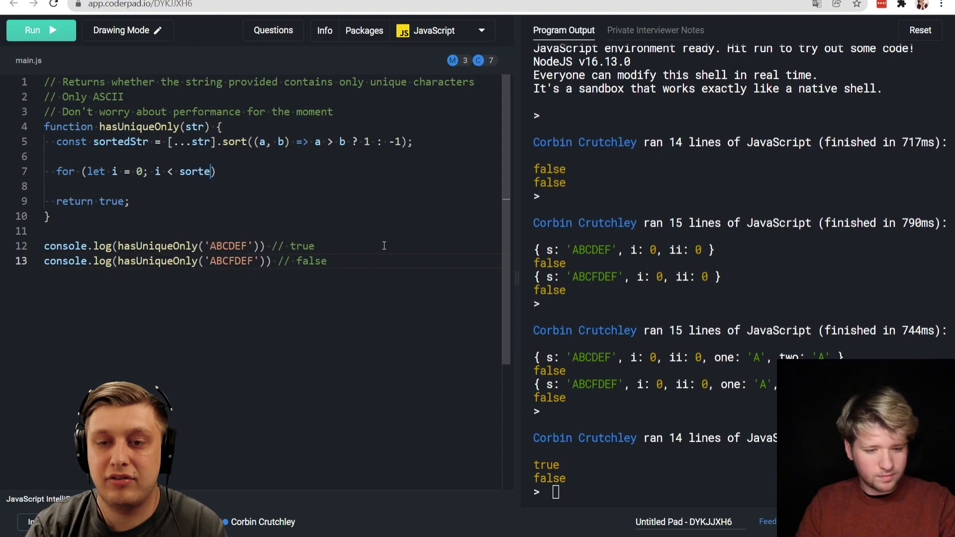
pyautogui.write('dStr.length)')
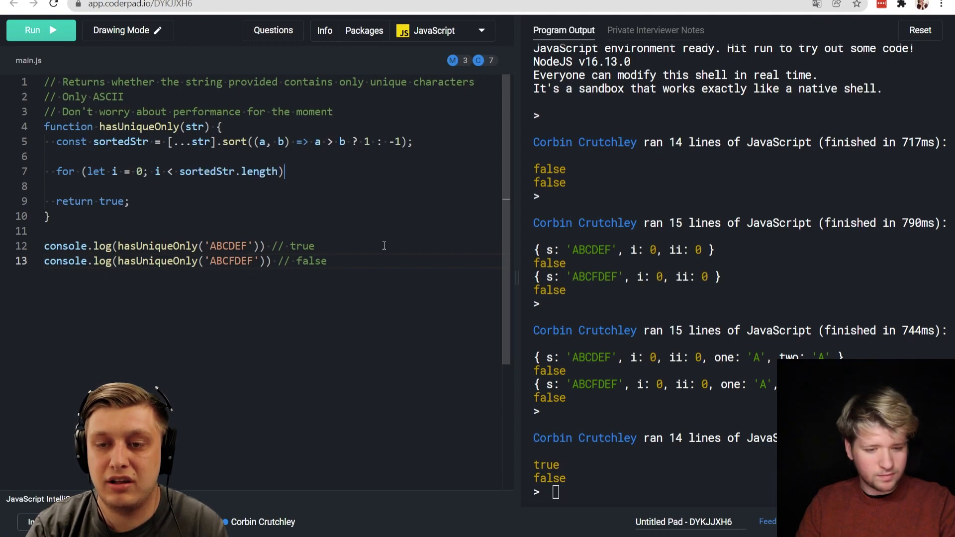
pyautogui.write('; i++) {')
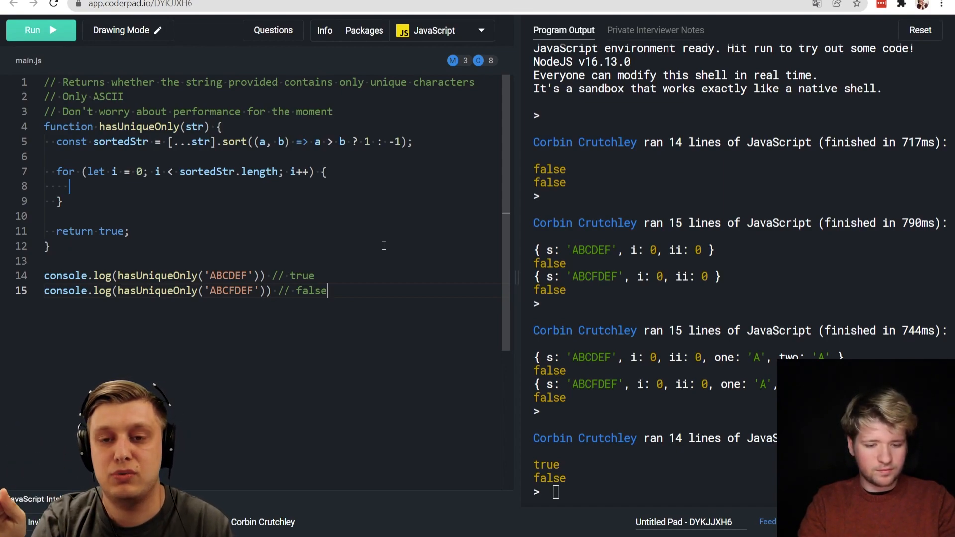
# - Add a third test hasUniqueOnly('ABCfDEF') annotated // true, noting the lowercase f
pyautogui.write("console.log(hasUniqueOnly('ABCfDEF'))")
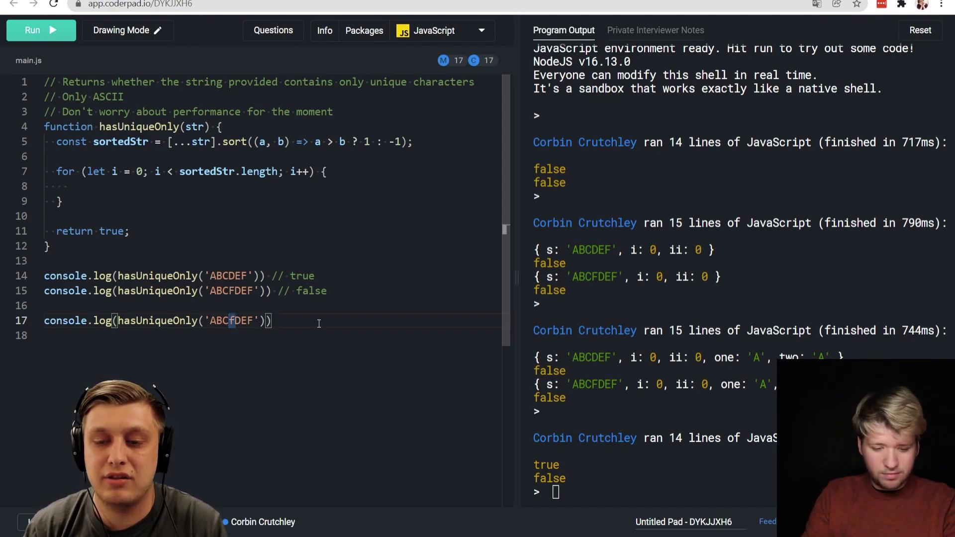
pyautogui.moveTo(233, 322); pyautogui.dragTo(257, 322)
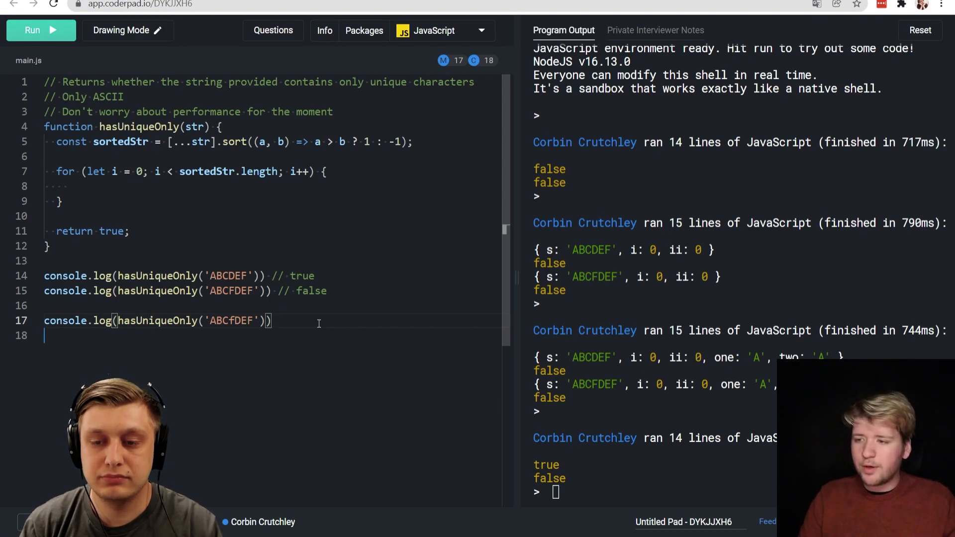
pyautogui.write('// true')
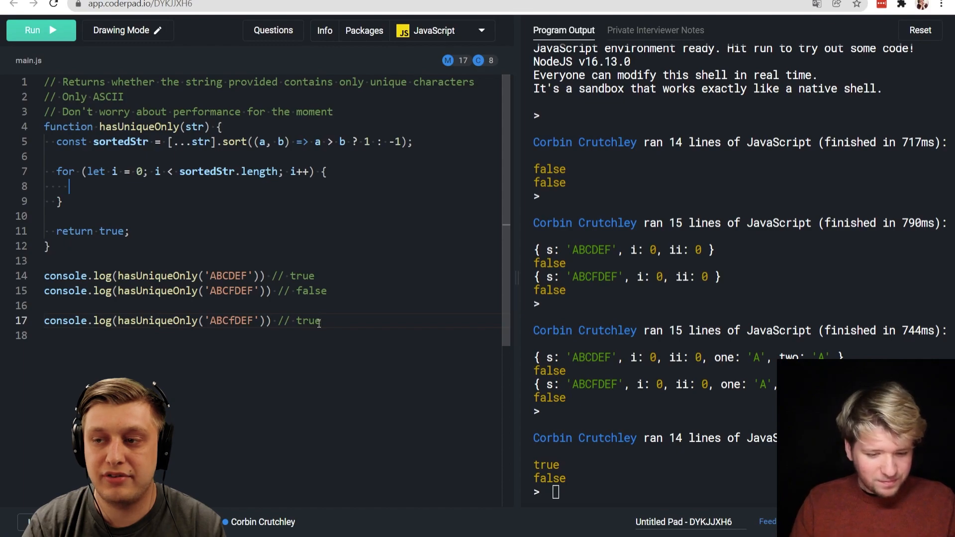
# - Return false when sortedStr[i] equals its neighbour, bounding the loop at length - 1
pyautogui.write('sortedStr[i] === sorte')
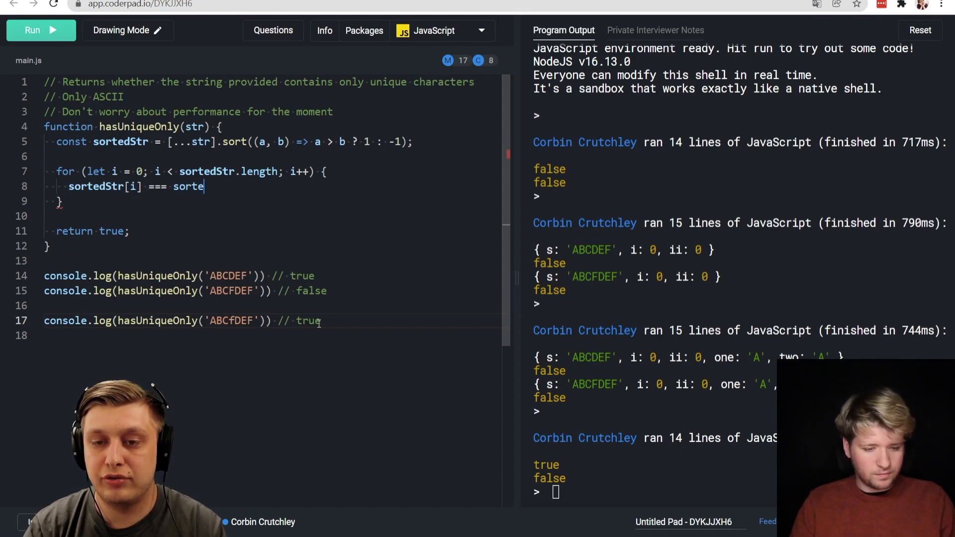
pyautogui.write('dStr[ii]')
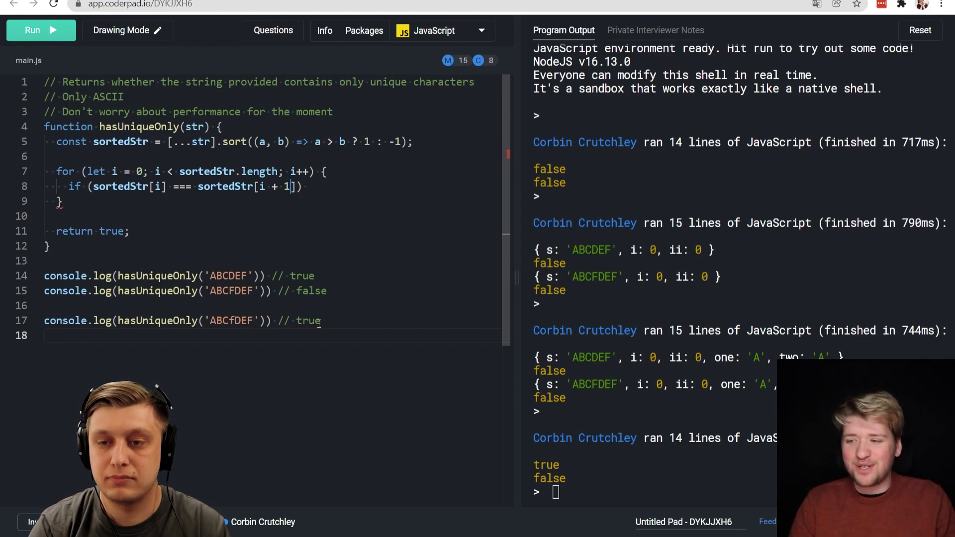
pyautogui.write('- 1')
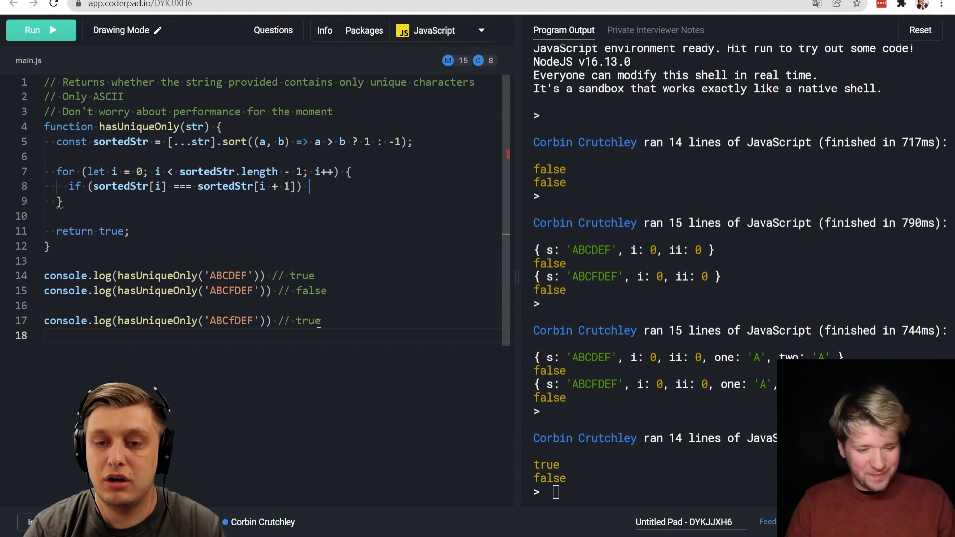
pyautogui.write('return false;')
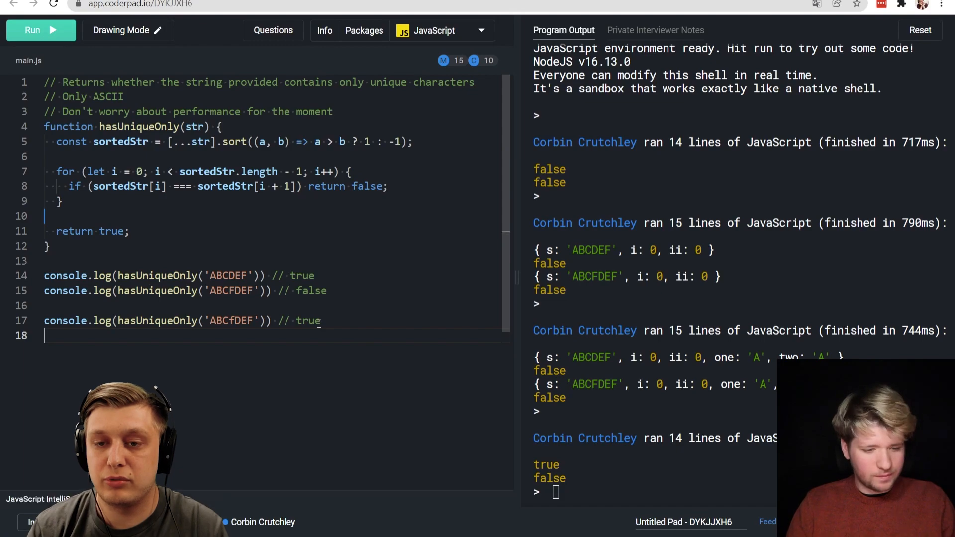
# - Run the tests, then append .toLowerCase() to make the neighbour comparison case-insensitive
pyautogui.click(41, 30)
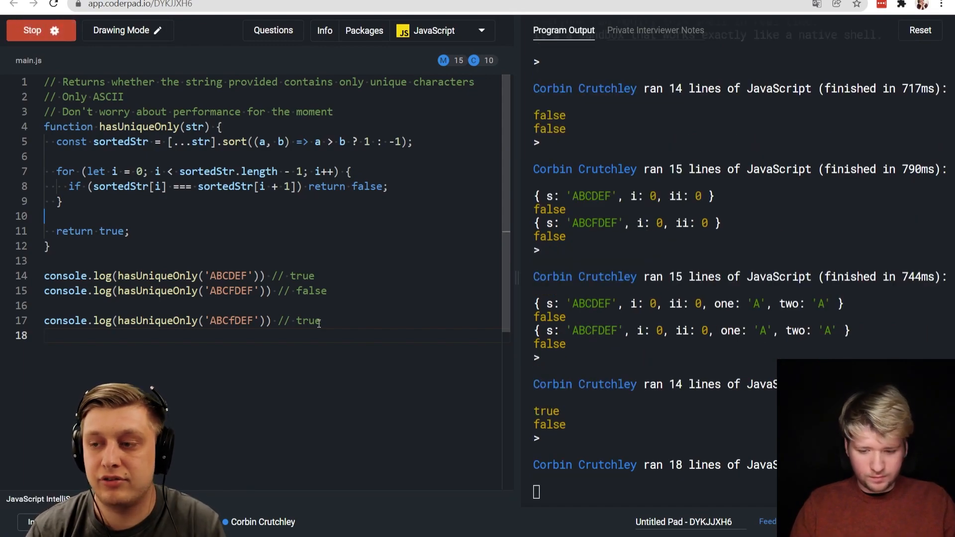
pyautogui.click(41, 30)
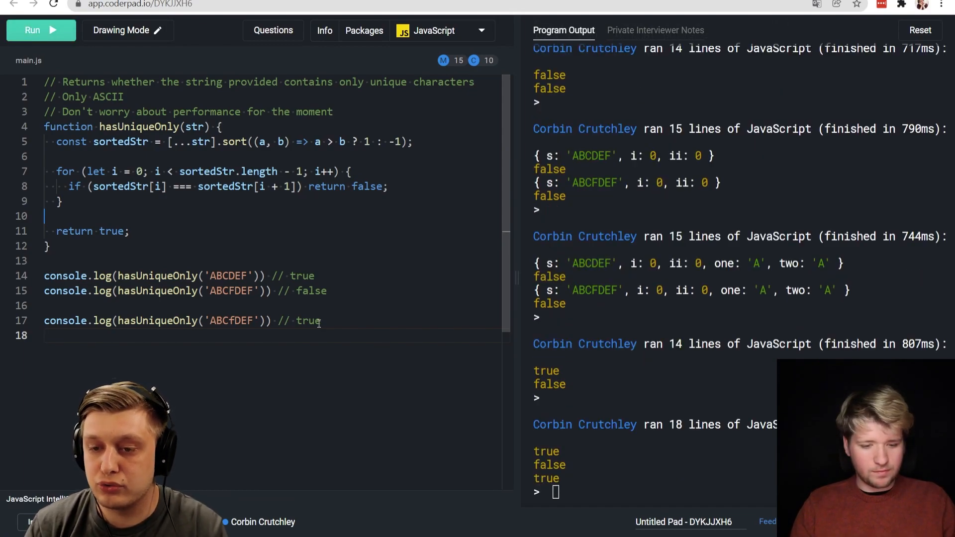
pyautogui.doubleClick(219, 322)
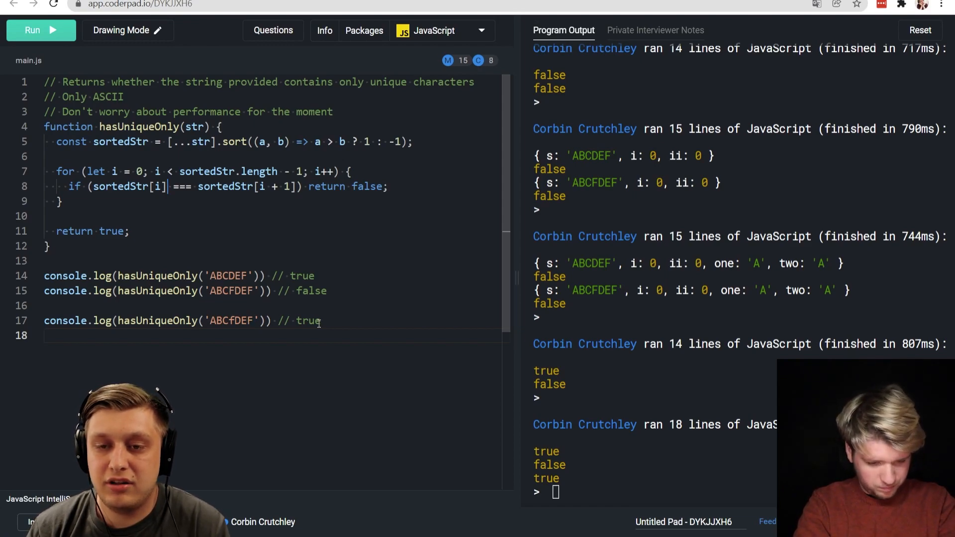
pyautogui.write('.toLowerCase()')
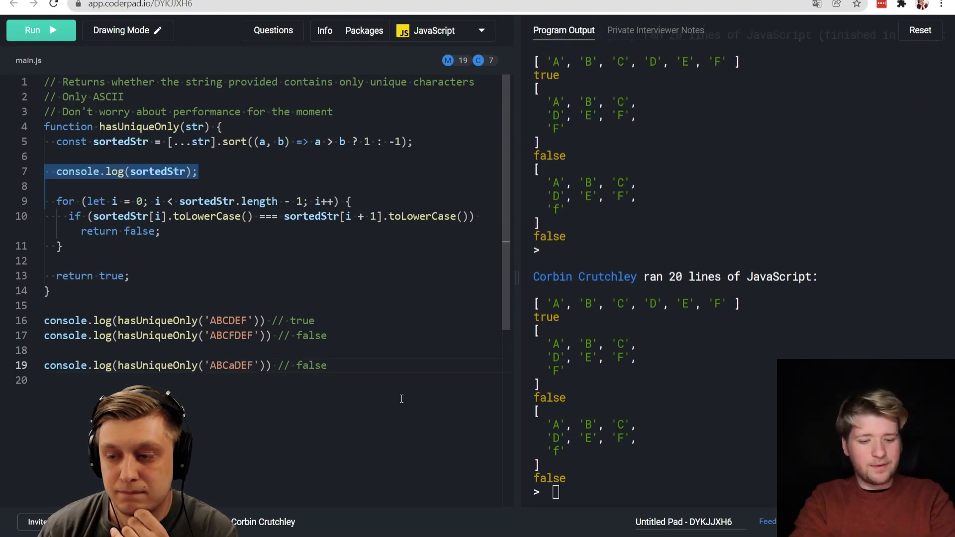
# - Run with the ABCaDEF test, lowercase the sort comparator with .toLowerCase(), and rerun to get false
pyautogui.click(40, 30)
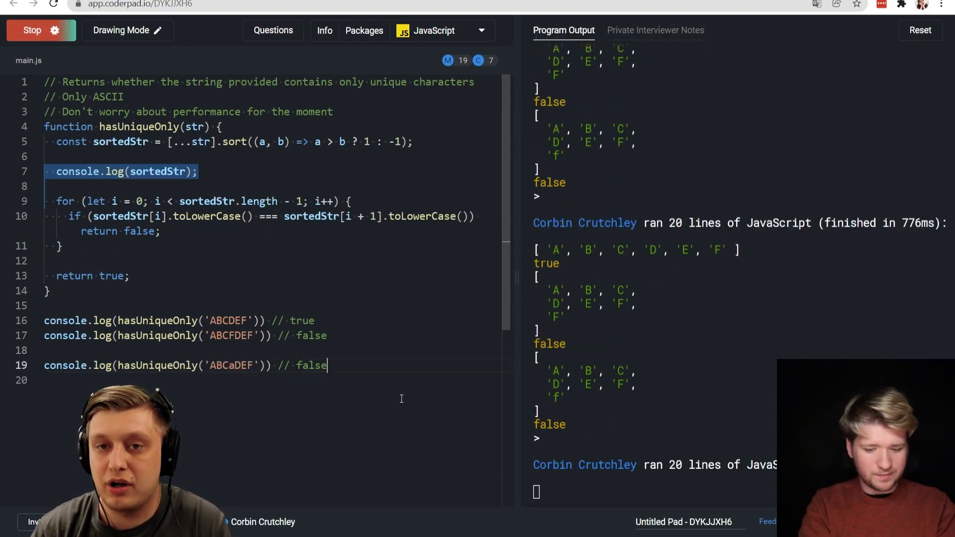
pyautogui.click(32, 31)
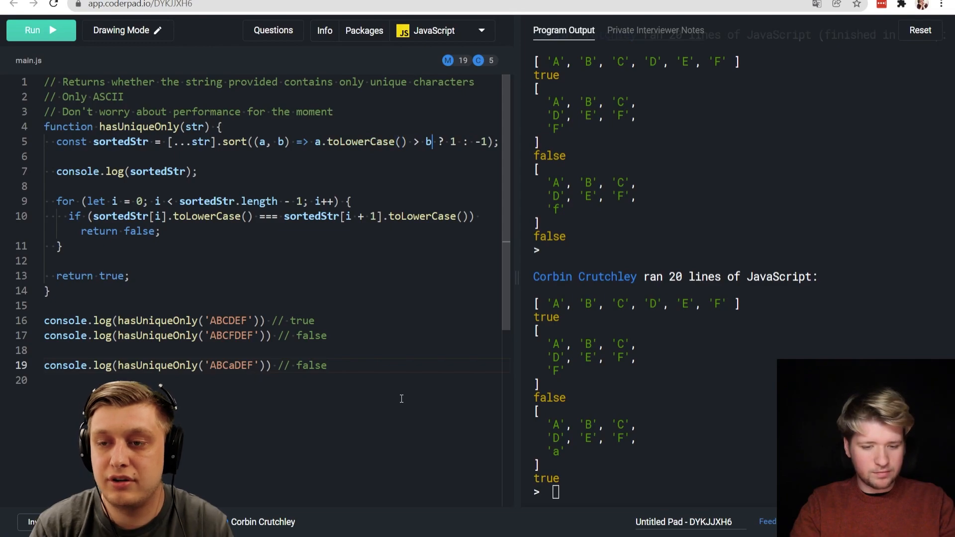
pyautogui.write('.toLowerCase()')
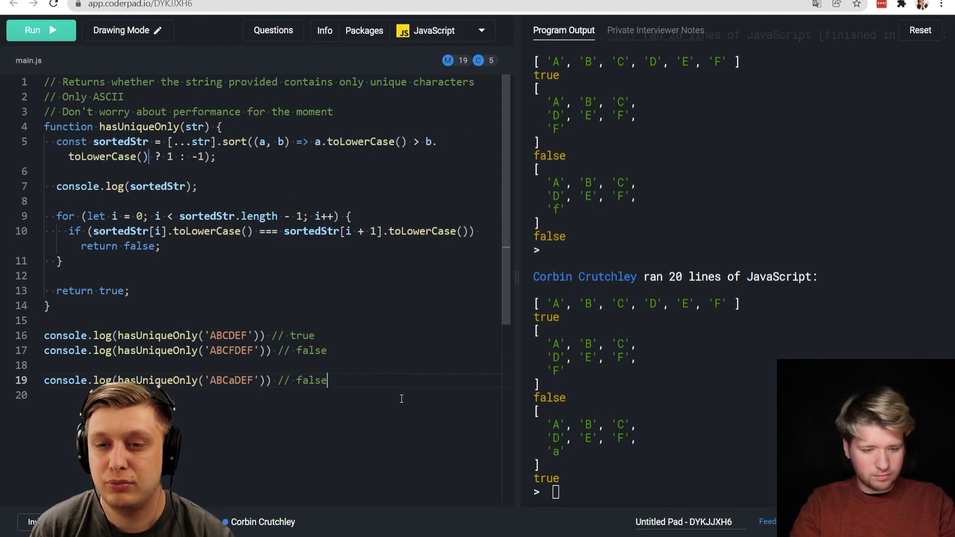
pyautogui.click(31, 30)
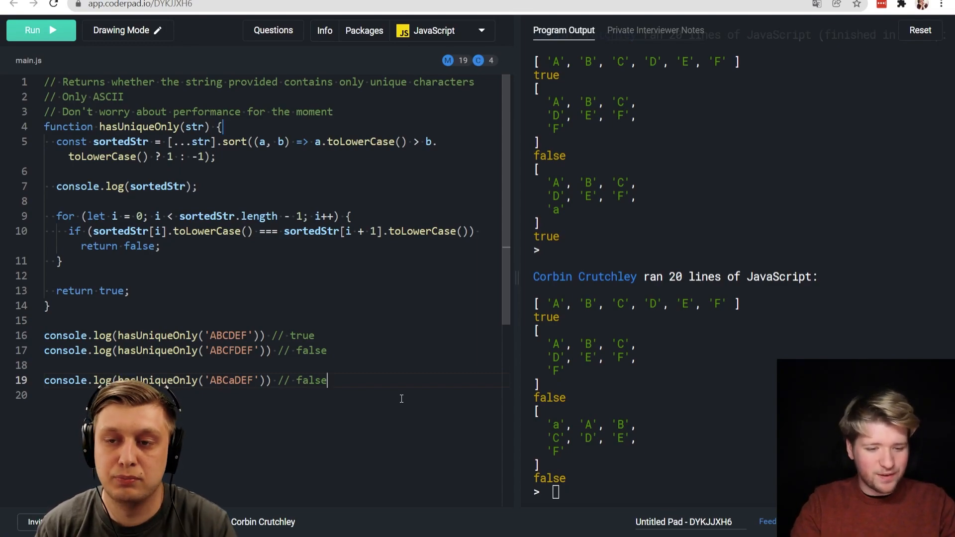
# - Declare lowerStr = str.toLowerCase() to lowercase the input once before sorting
pyautogui.write('str.')
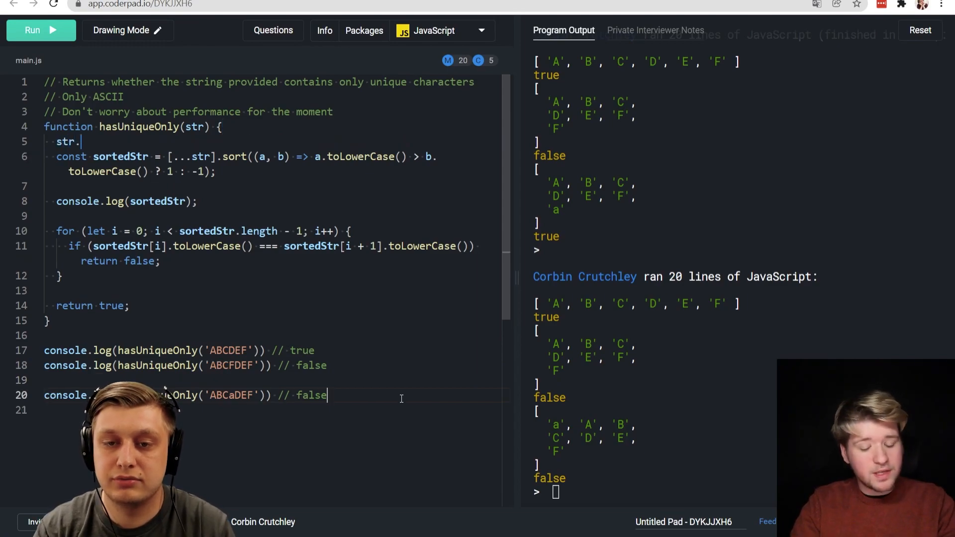
pyautogui.write('toLowerCase();')
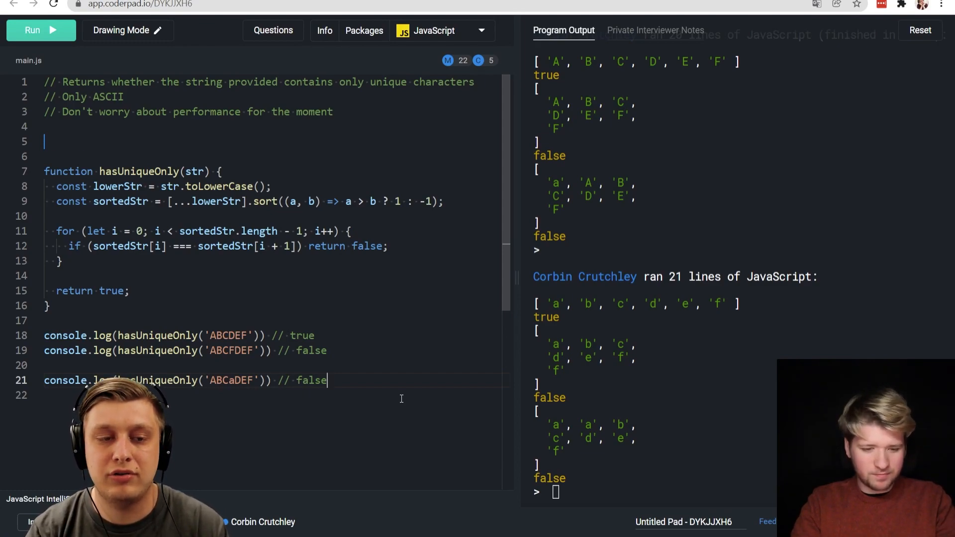
# - Declare a charMap, note 'Performance should be good!', and remove the string sort
pyautogui.write('const charmap = {};')
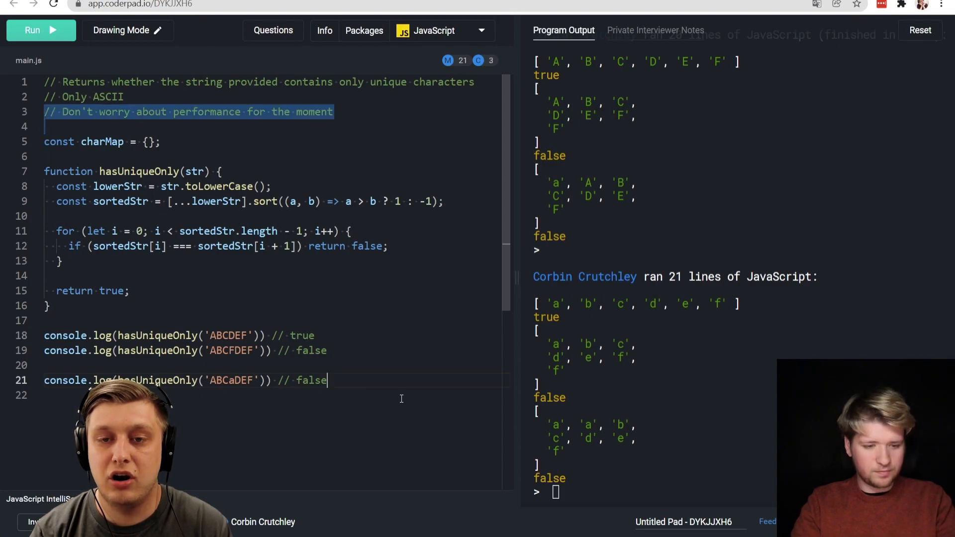
pyautogui.write('Performance should')
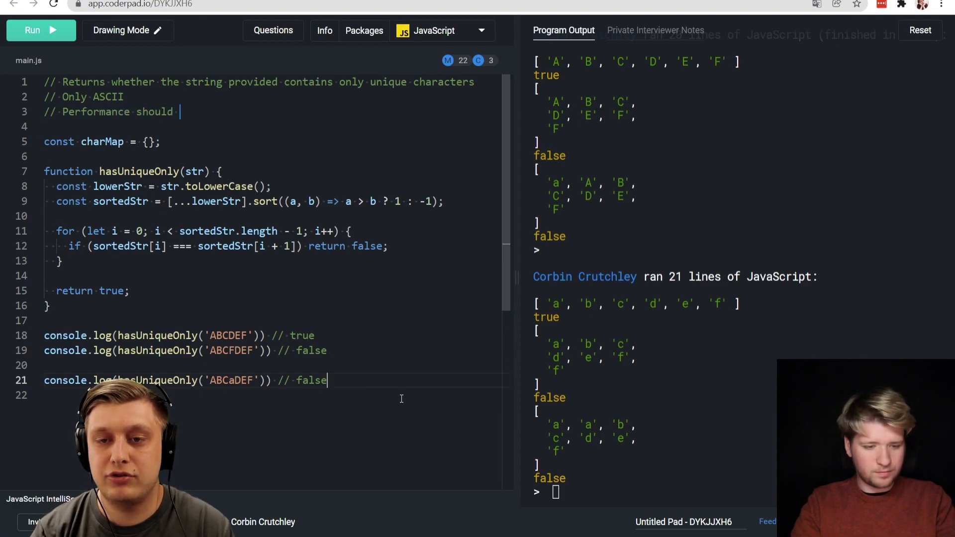
pyautogui.write('be good!')
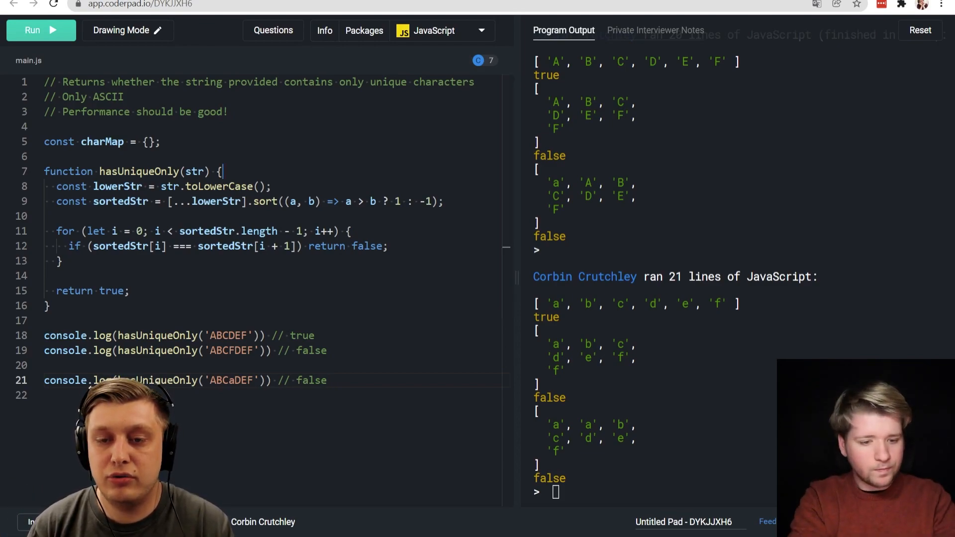
pyautogui.press('Backspace')
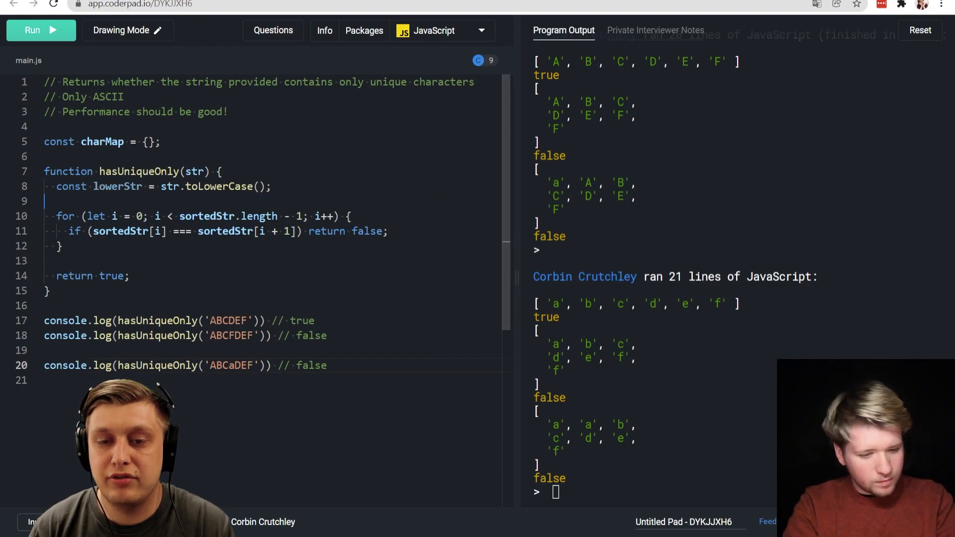
pyautogui.doubleClick(118, 186)
pyautogui.write('if (')
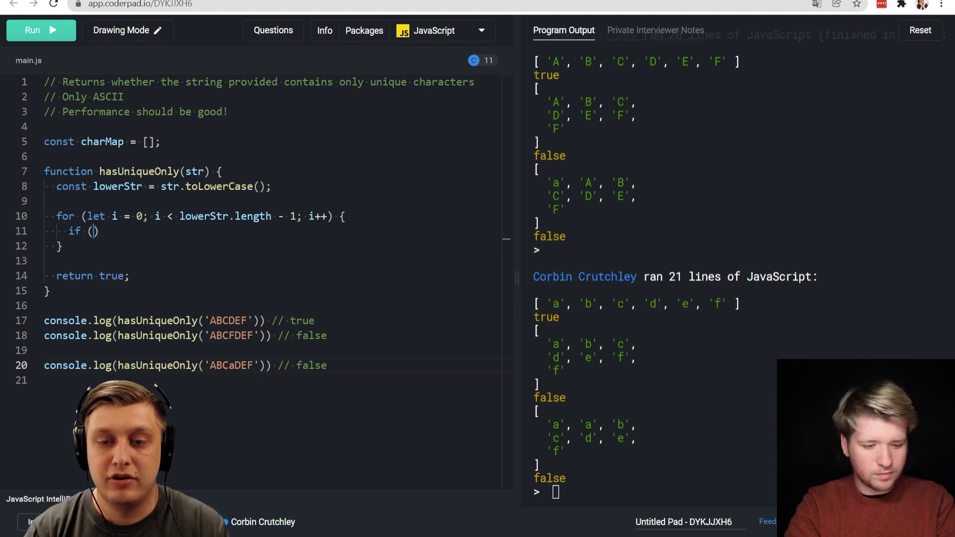
# - Return false if charMap.includes(lowerStr[i]), otherwise charMap.push(lowerStr[i])
pyautogui.write('charMap.includ')
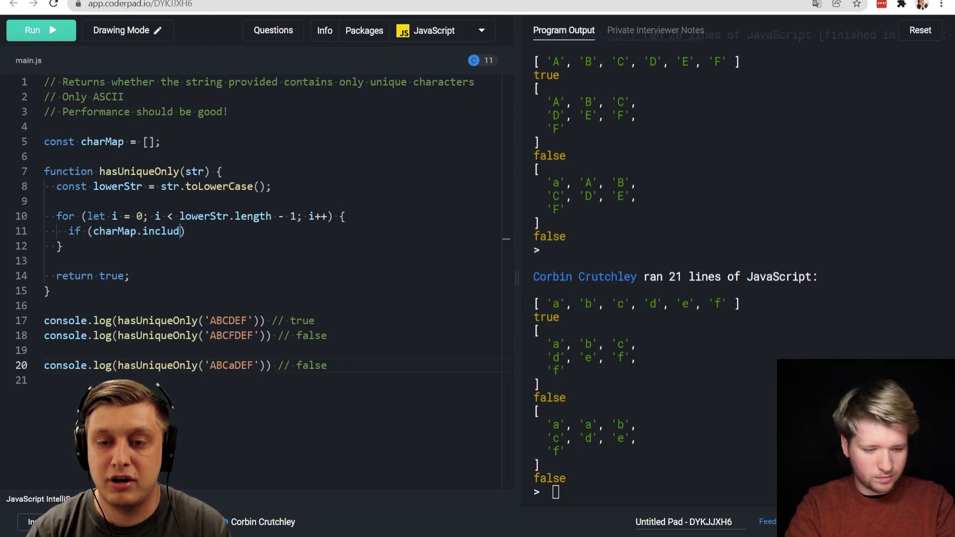
pyautogui.write('es(lowerStr[i])')
pyautogui.write('c')
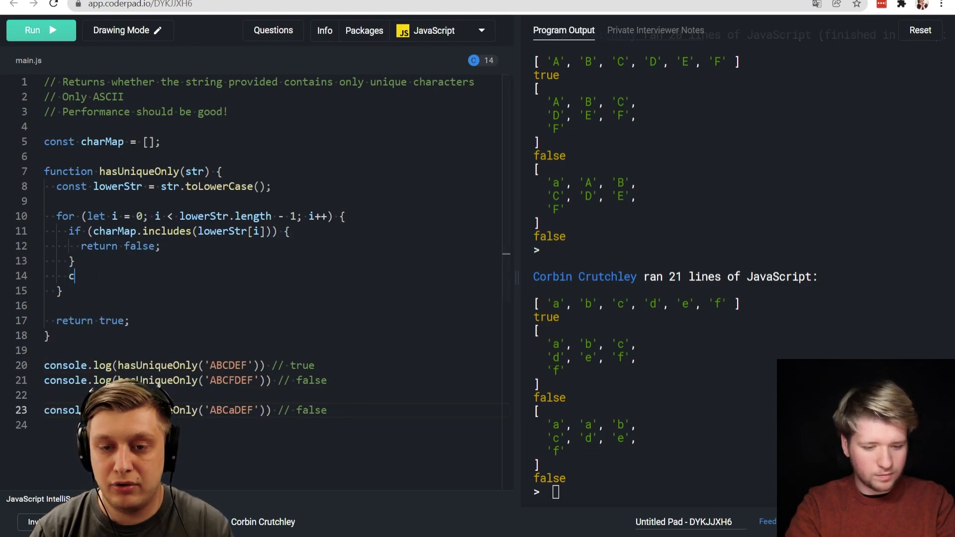
pyautogui.write('har')
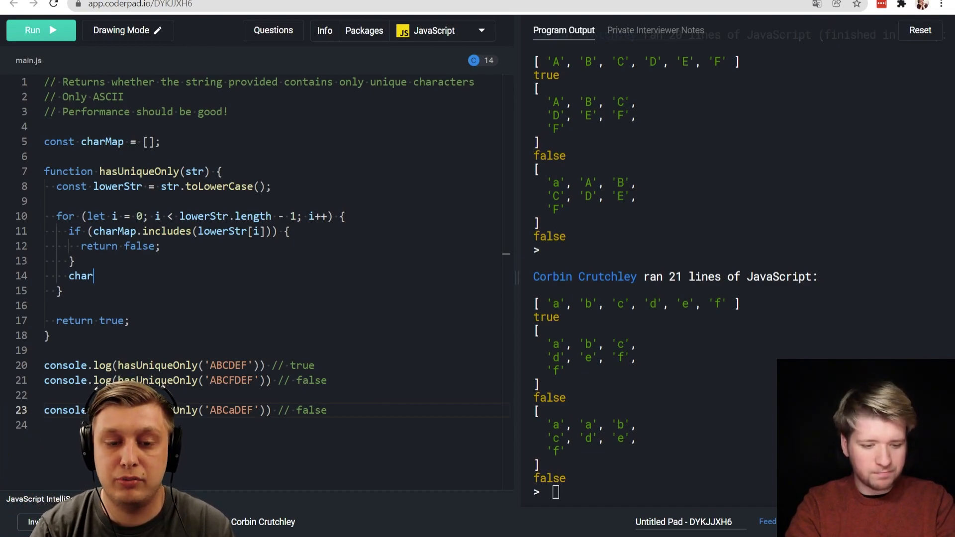
pyautogui.write('Map')
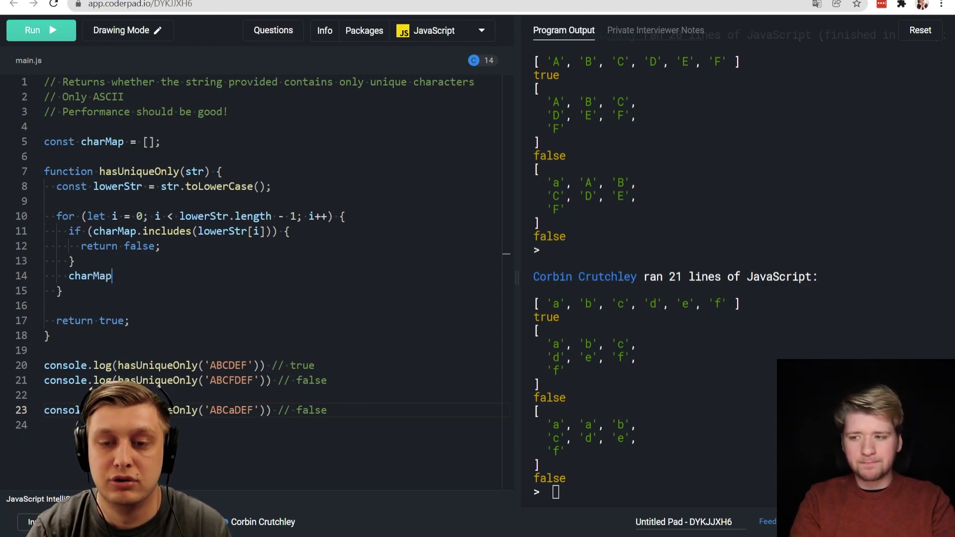
pyautogui.write('.push(')
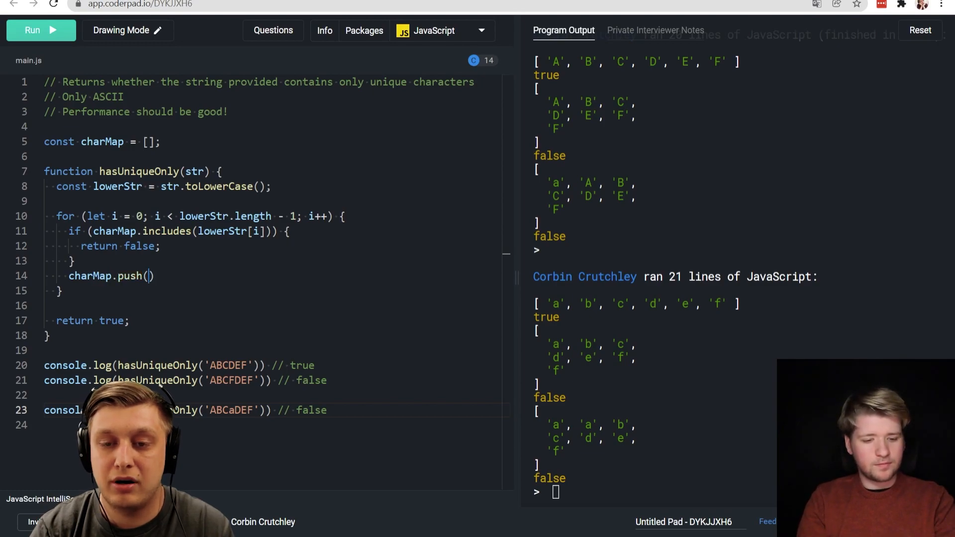
pyautogui.write('lowerStr[i]')
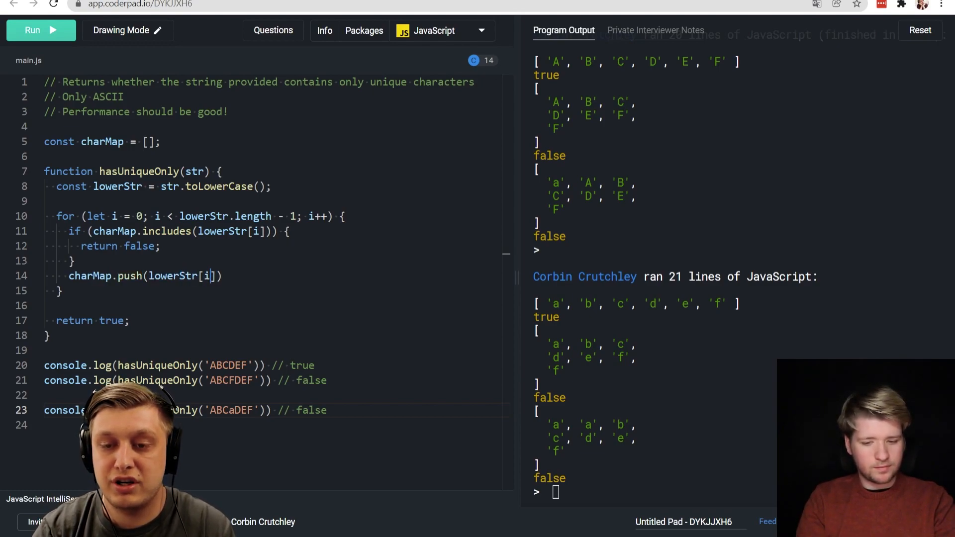
pyautogui.write(';')
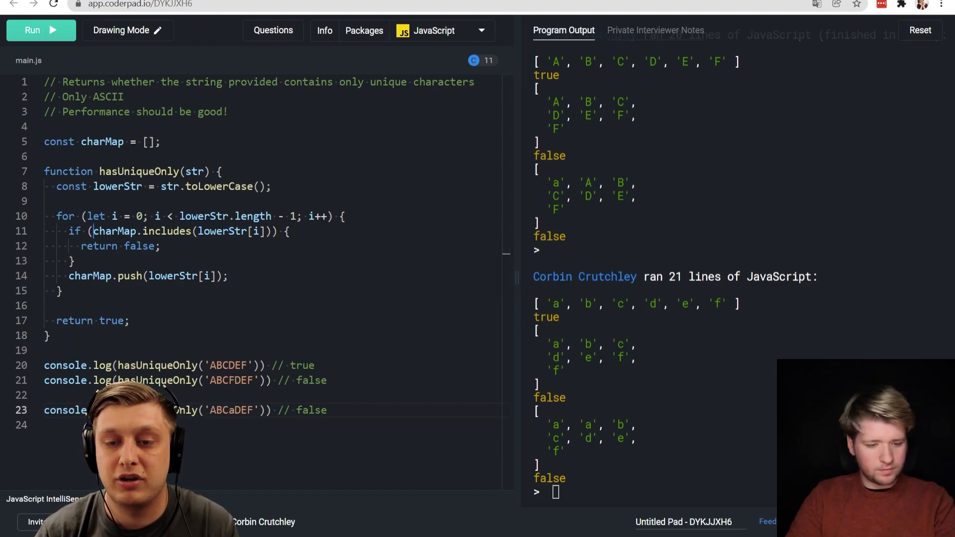
# - Run the tests so they print true, false, false
pyautogui.moveTo(68, 275); pyautogui.dragTo(230, 276)
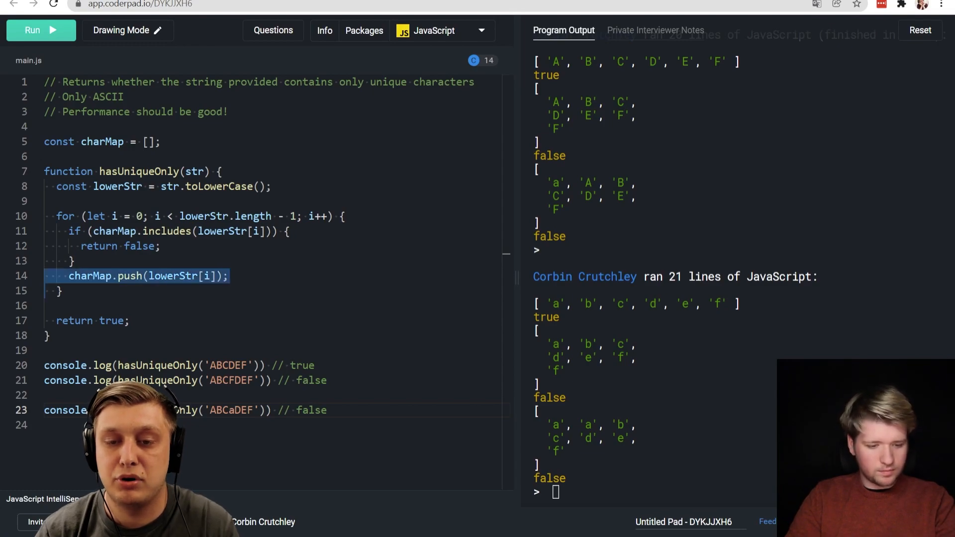
pyautogui.click(32, 29)
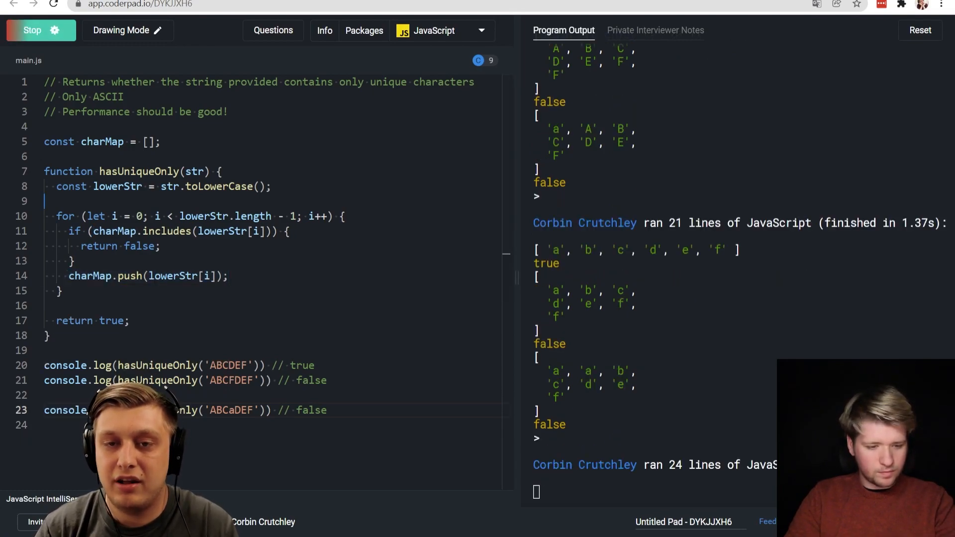
pyautogui.click(32, 30)
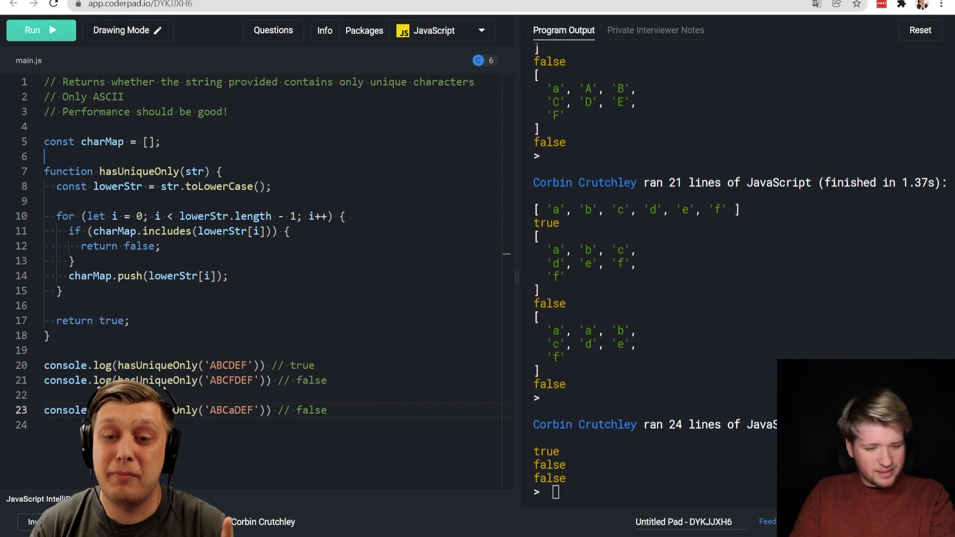
# - Make charMap a new WeakMap using has and set(lowerStr[i], 1), then run it
pyautogui.write('new')
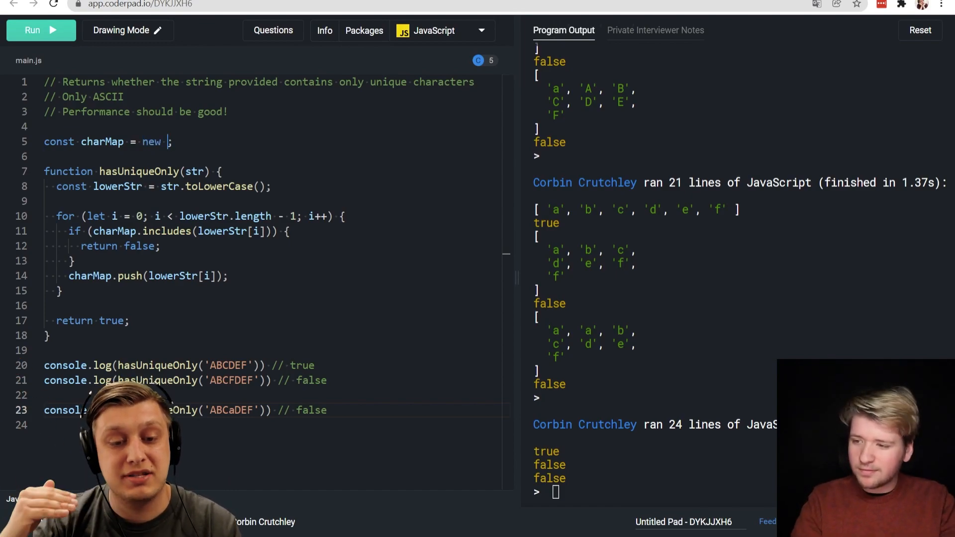
pyautogui.write('WeakMap()')
pyautogui.click(277, 231)
pyautogui.write('ha')
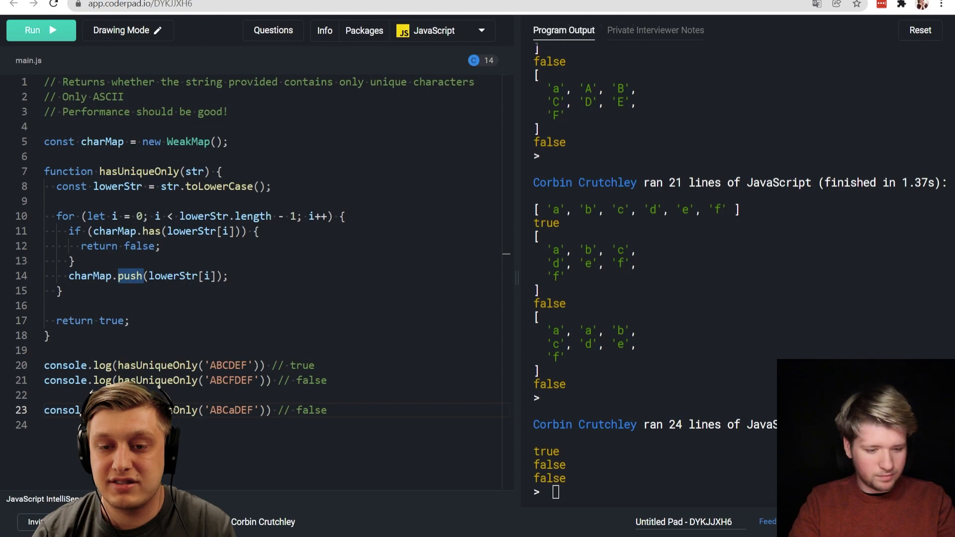
pyautogui.write('g')
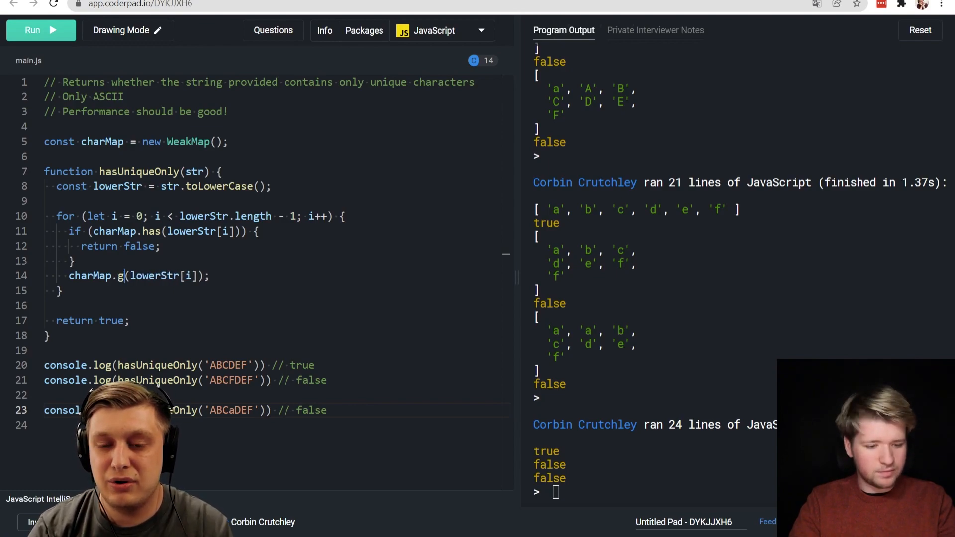
pyautogui.write('add')
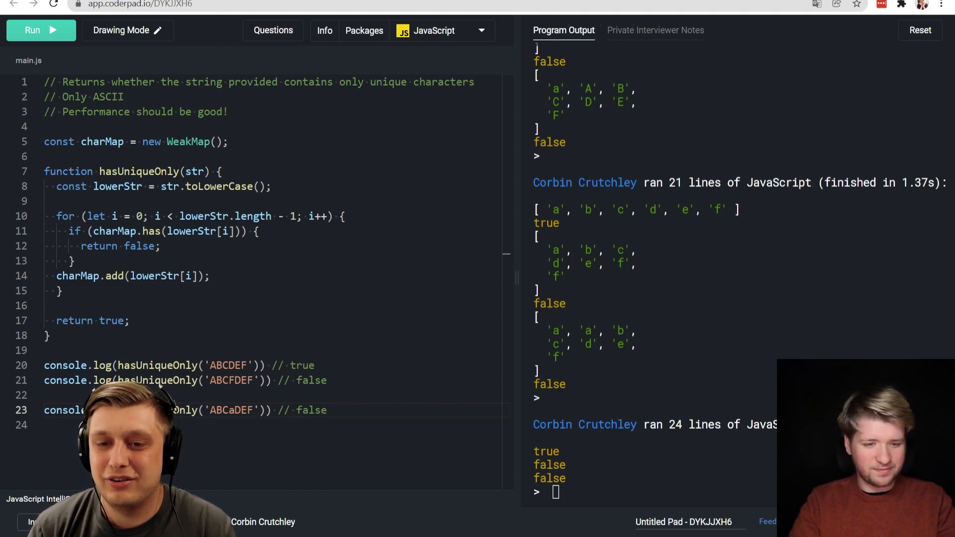
pyautogui.write('set')
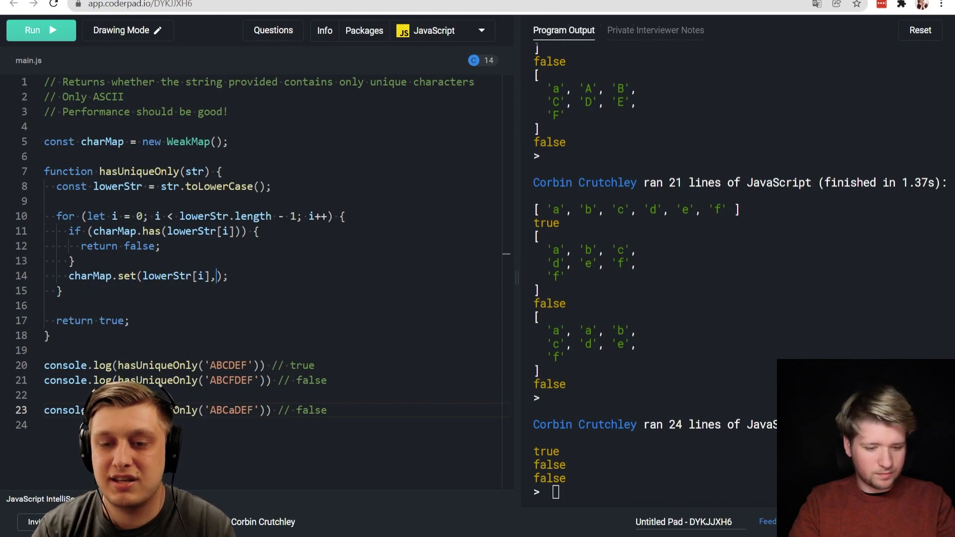
pyautogui.write('1')
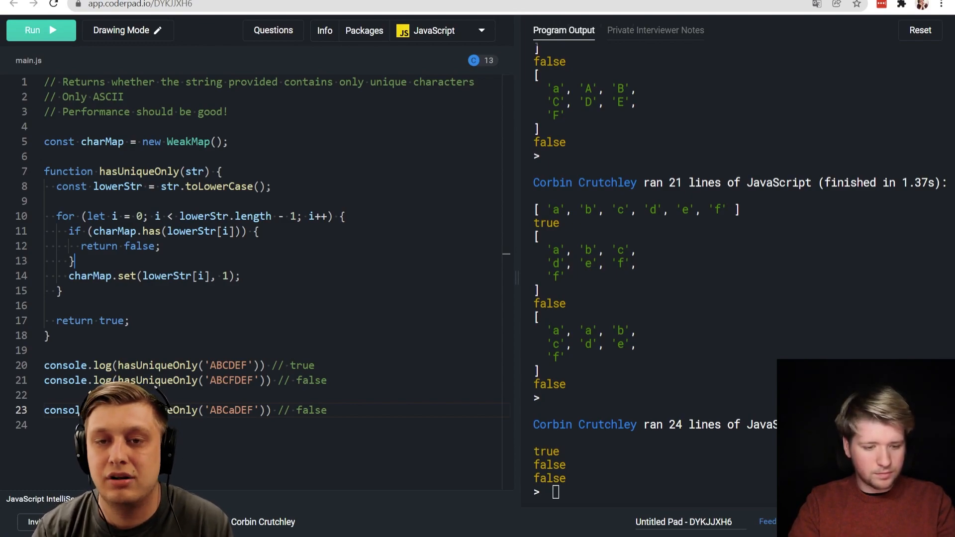
pyautogui.click(32, 30)
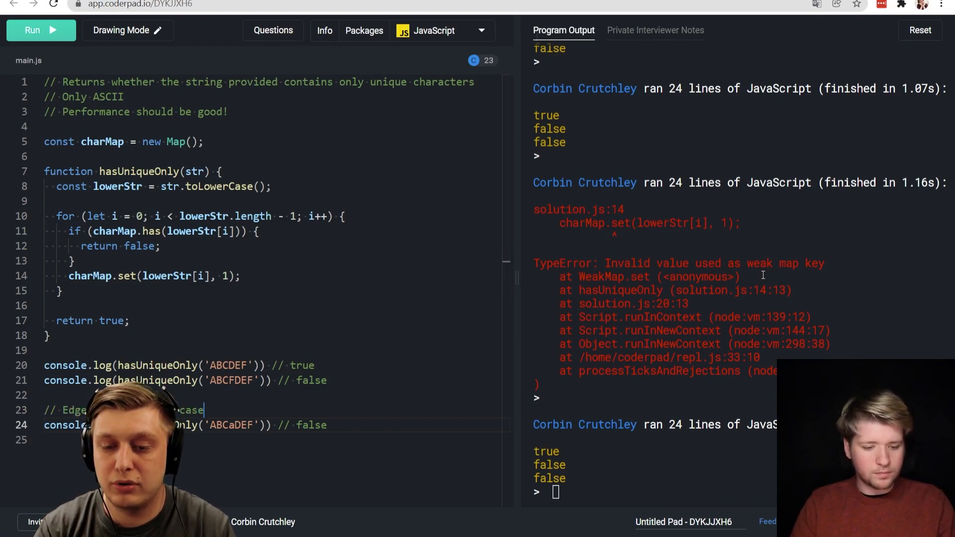
# - Add lowercase/uppercase and non-letter tests for 'aBCDEF', '/BCDEF', '/BCDEF/' with expected comments
pyautogui.write('/uppercase')
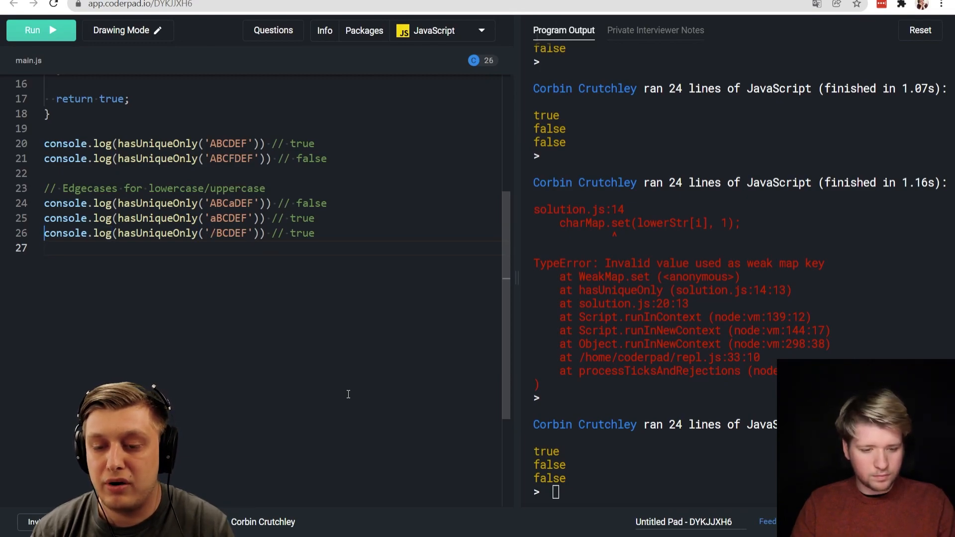
pyautogui.write("console.log(hasUniqueOnly('/BCDEF')) // true")
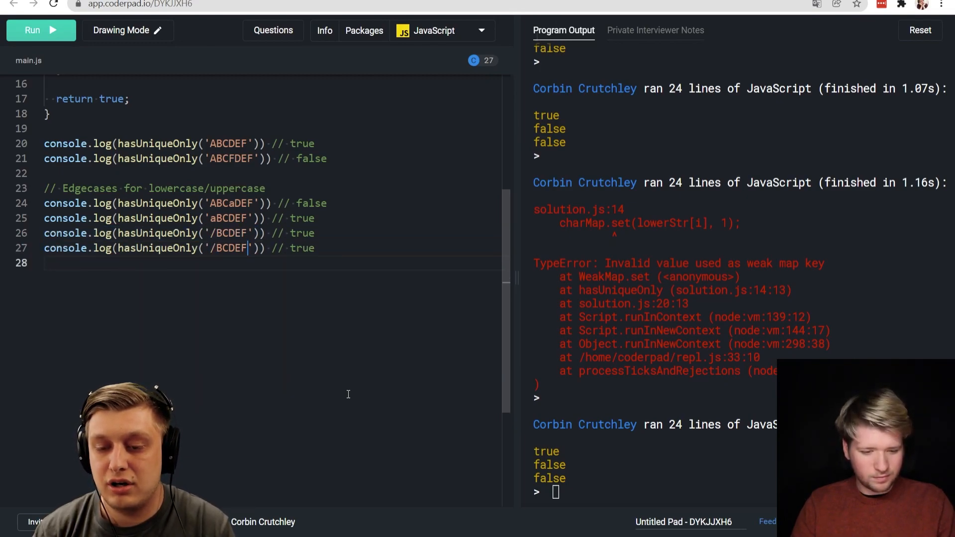
pyautogui.write('fals')
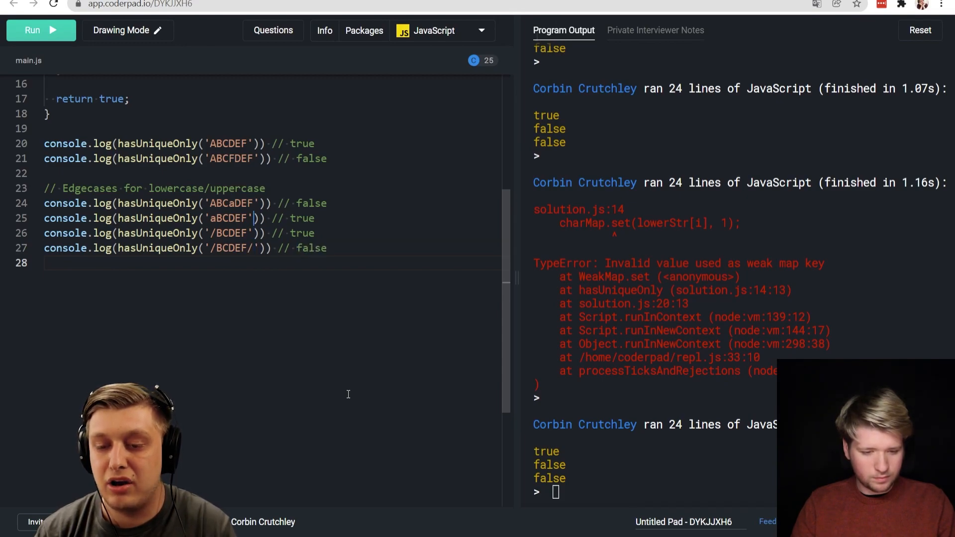
pyautogui.write('// Non-')
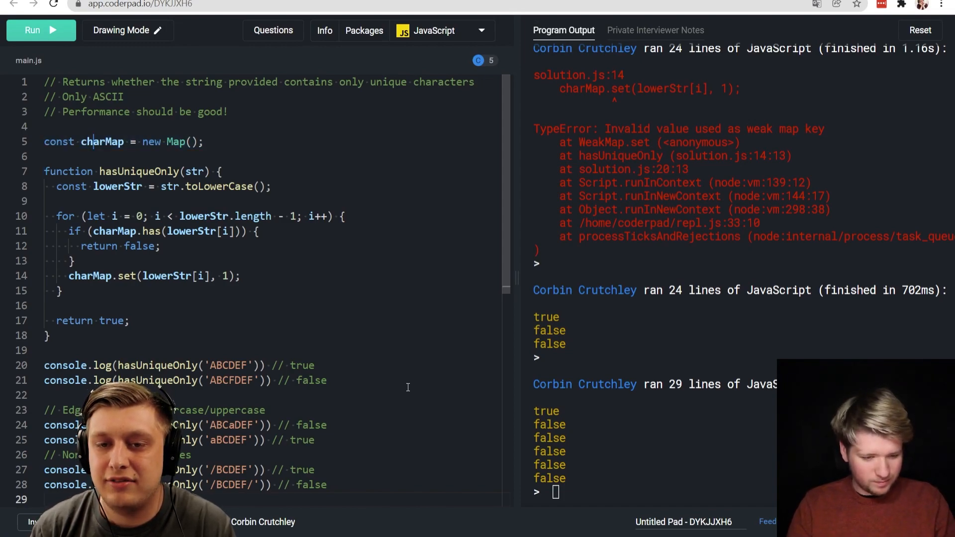
# - Move charMap into hasUniqueOnly, log lowerStr in the loop to debug, then remove the log and the - 1
pyautogui.doubleClick(103, 141)
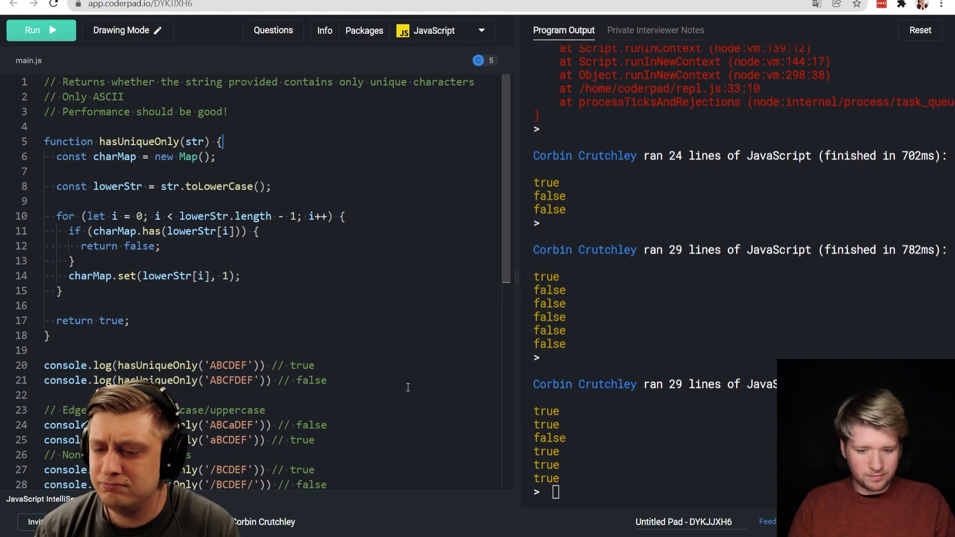
pyautogui.doubleClick(311, 380)
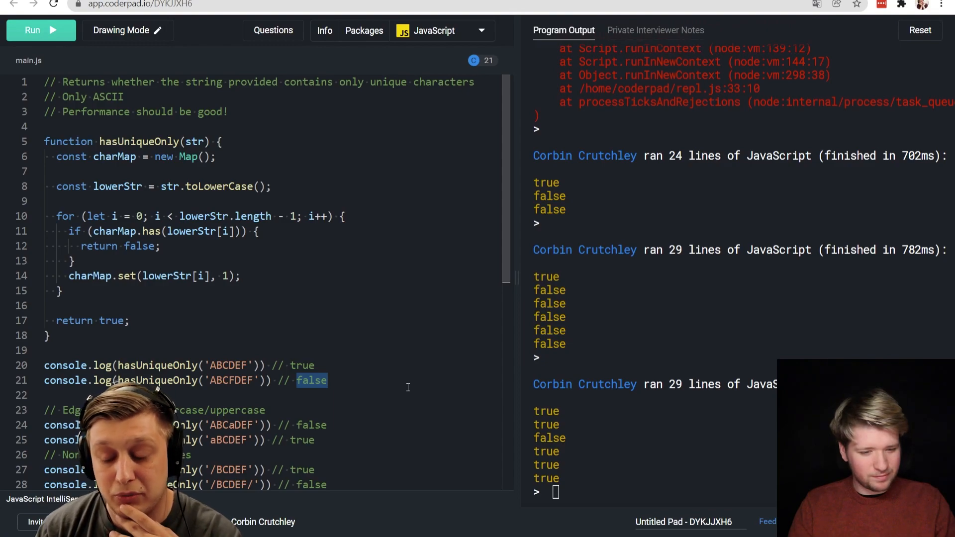
pyautogui.write('console.lo')
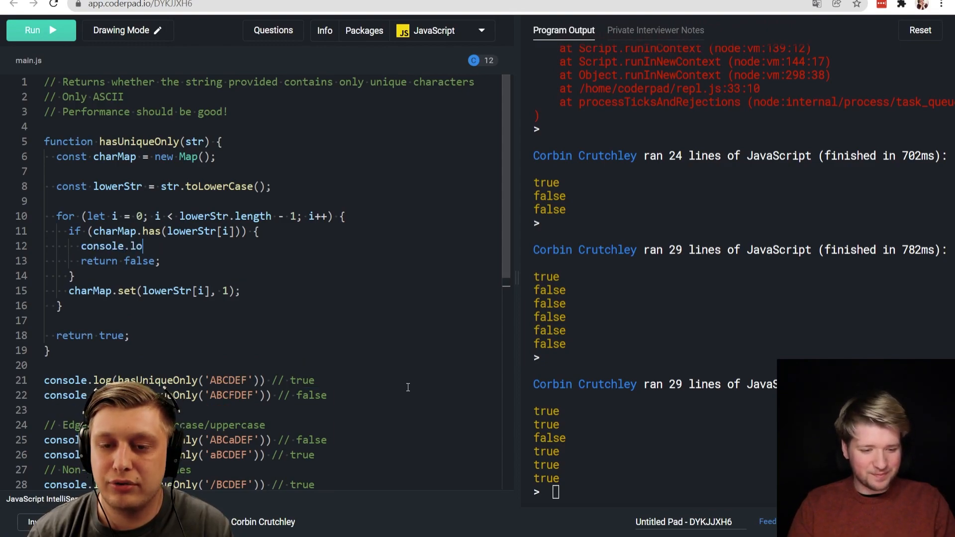
pyautogui.write('g(lowerStr, lowerStr[i]);')
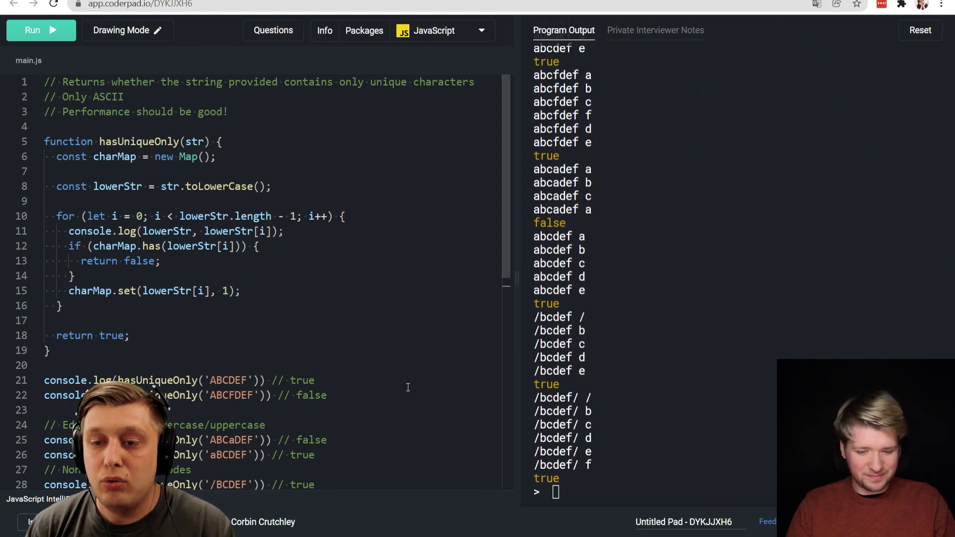
pyautogui.moveTo(274, 216); pyautogui.dragTo(299, 216)
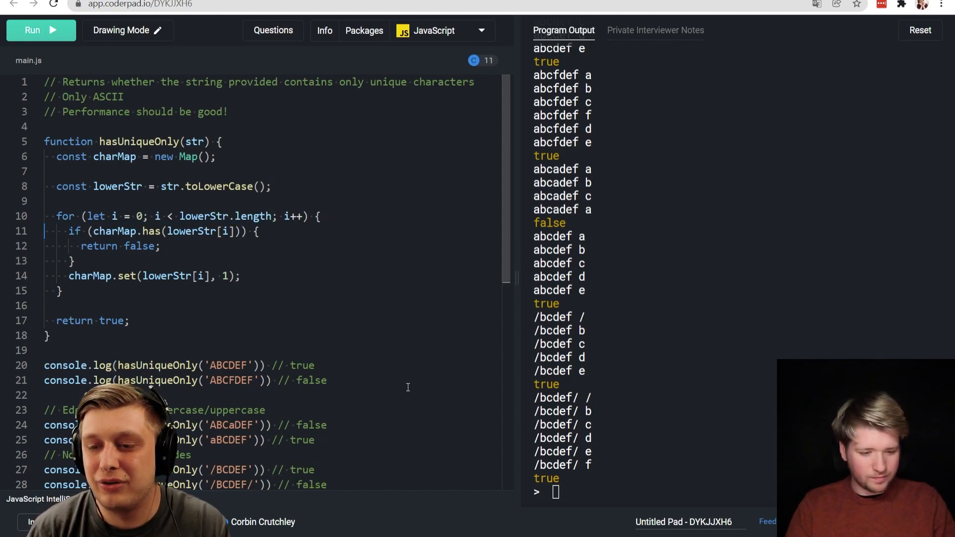
# - Run the fixed loop, then swap the two lowercase/uppercase test lines and rerun
pyautogui.click(41, 30)
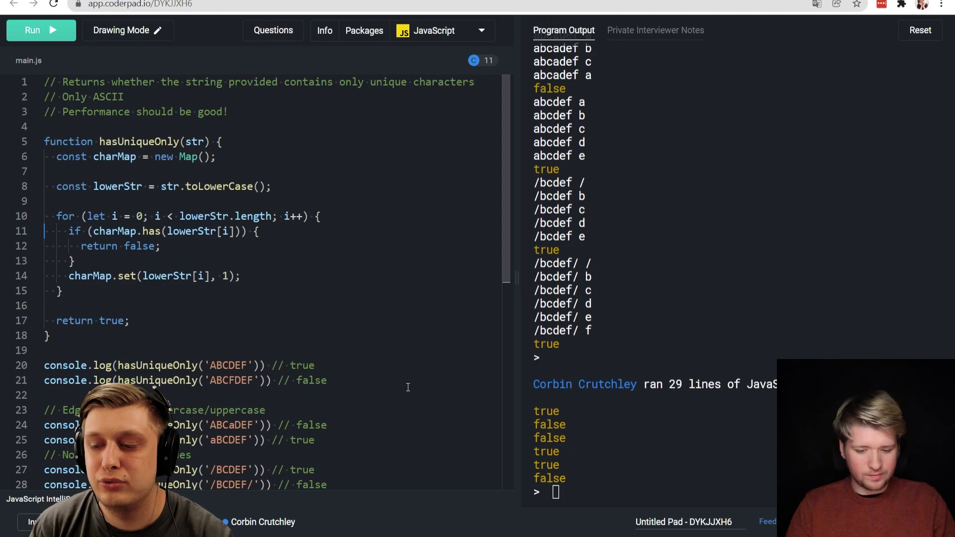
pyautogui.click(41, 30)
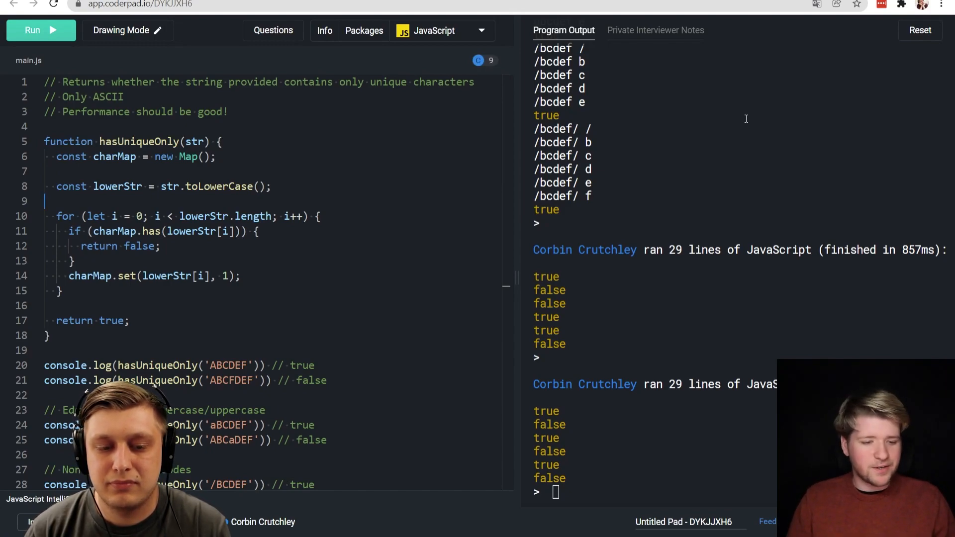
# - Start a length guard reading if (str.length > 25) after the lowerStr line
pyautogui.press('Enter')
pyautogui.write('if (str.length ')
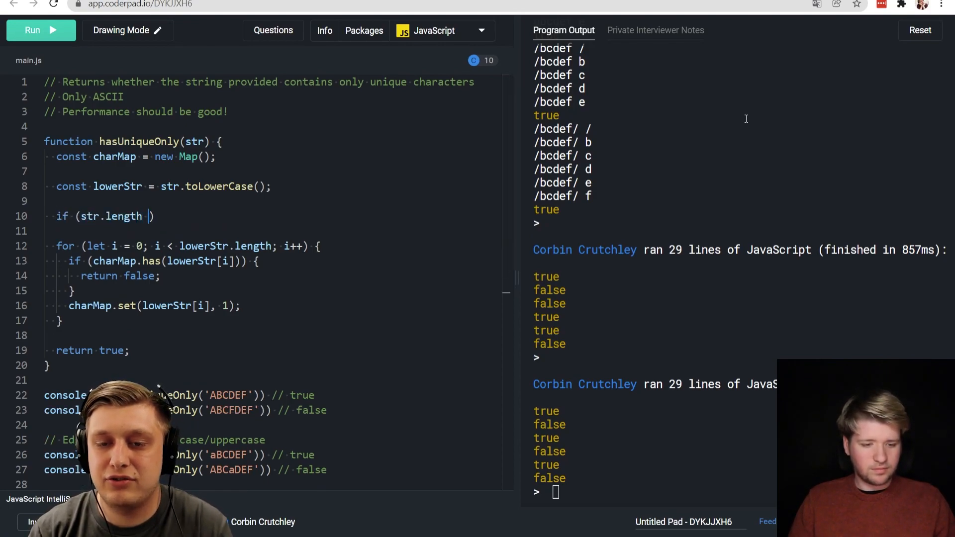
pyautogui.write('> 25')
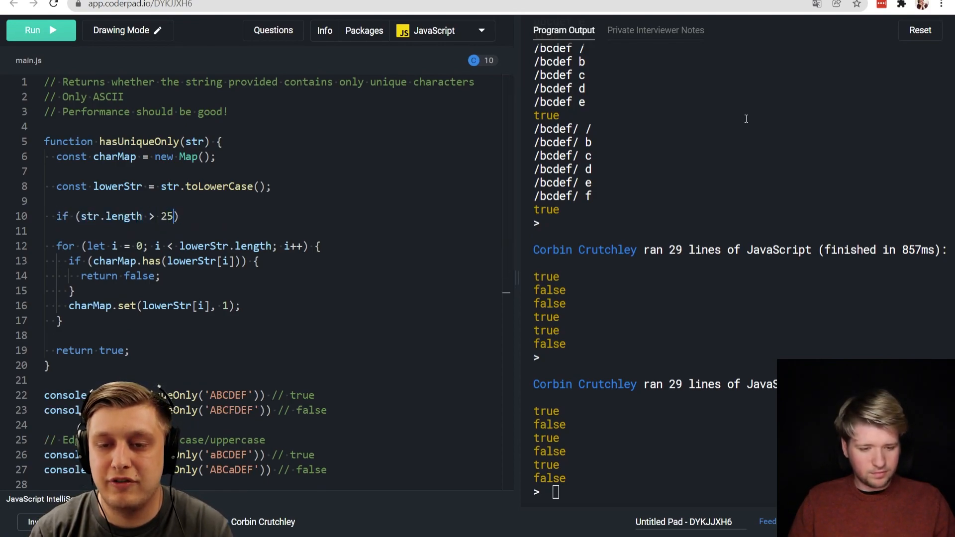